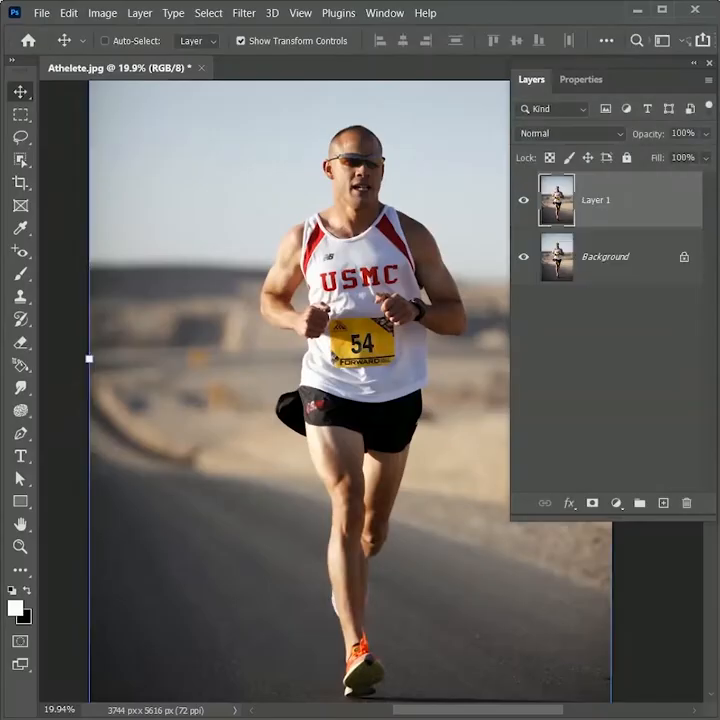
Duplicate the runner photo and mask the copy to the auto-selected runner
key("ctrl+j")
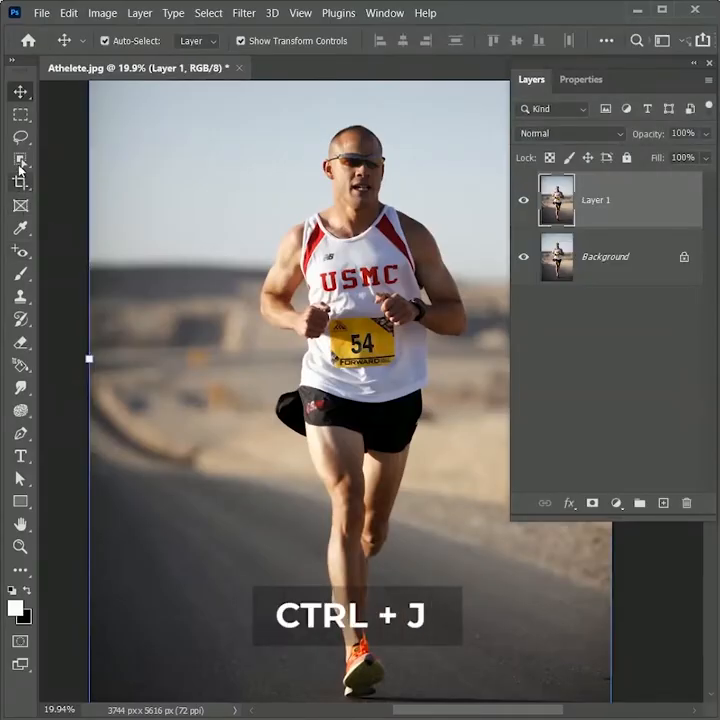
left_click(20, 160)
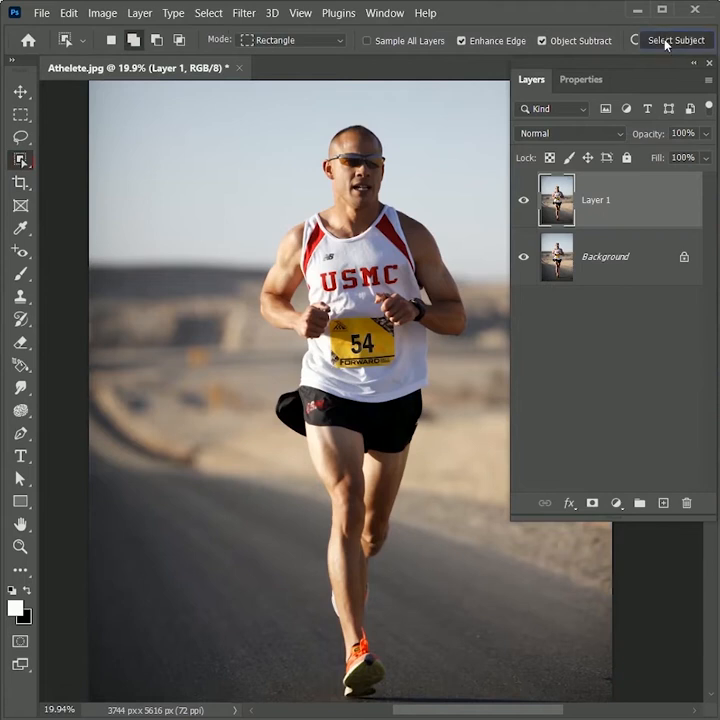
left_click(592, 504)
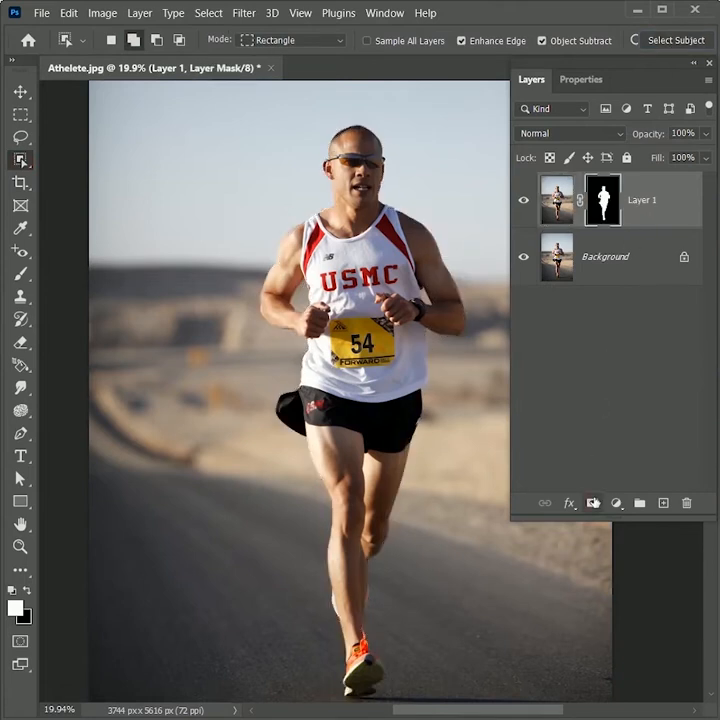
Add a RACE text layer and rotate and scale it large across the photo
left_click(20, 456)
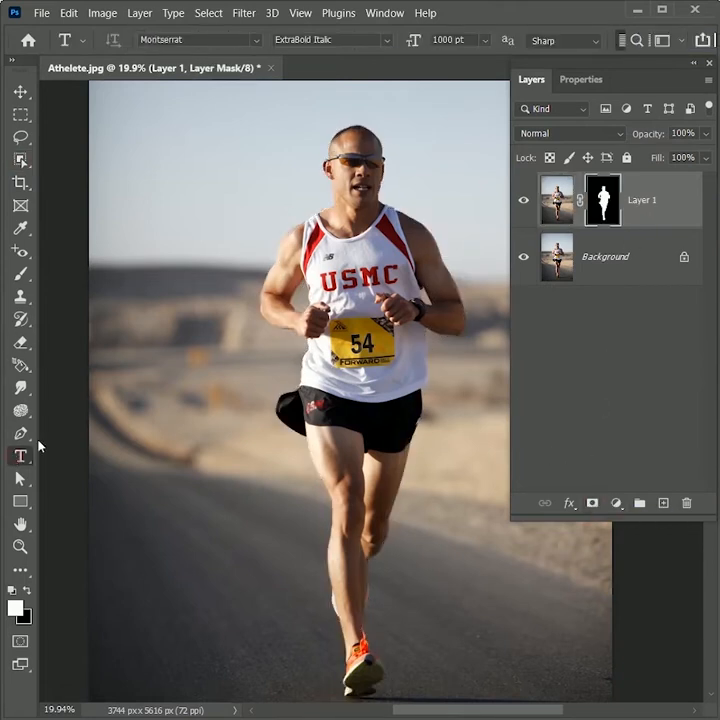
type("RACE")
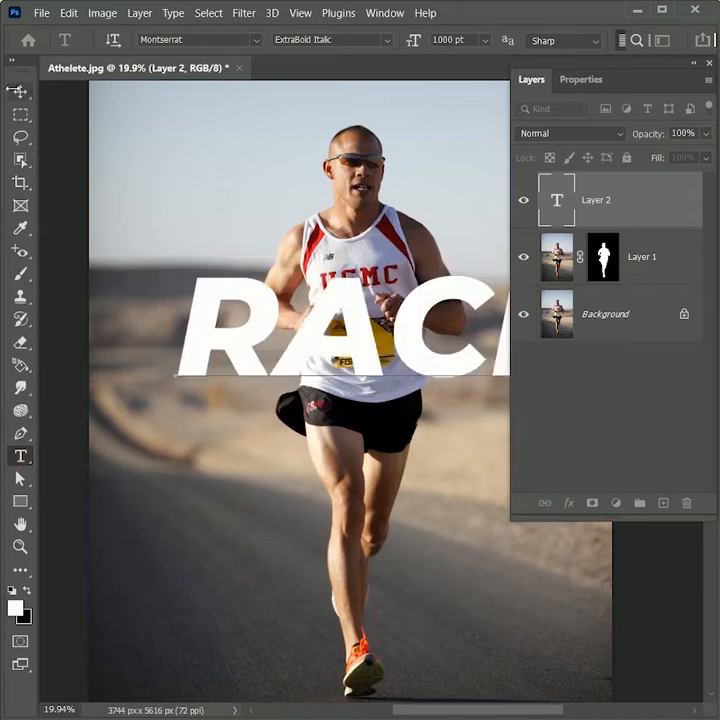
key("ctrl+t")
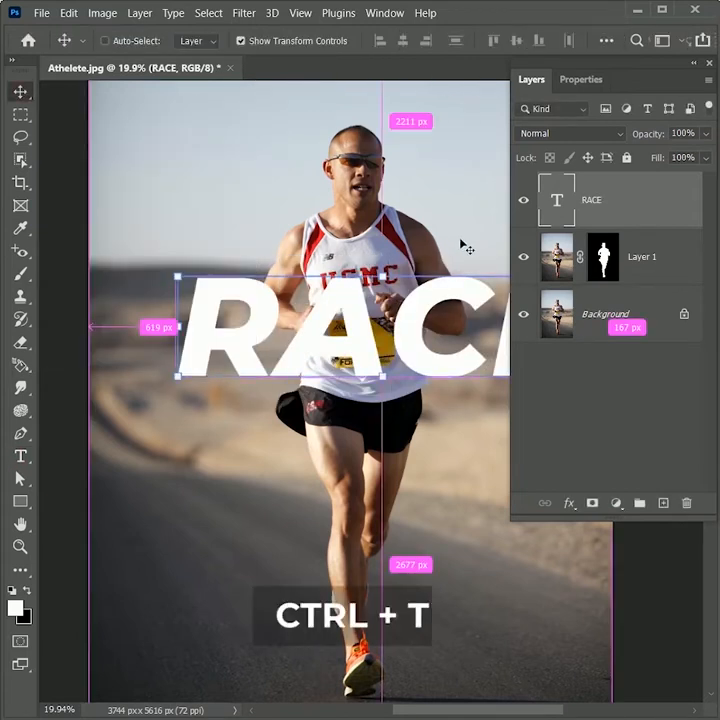
key("ctrl+t")
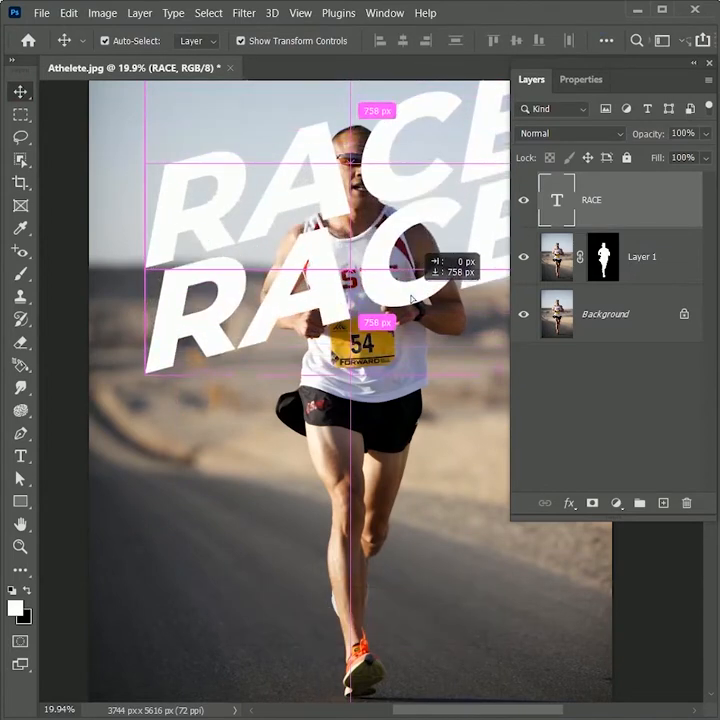
Duplicate RACE into stacked copies with progressively lower opacity down the photo
key("ctrl+j")
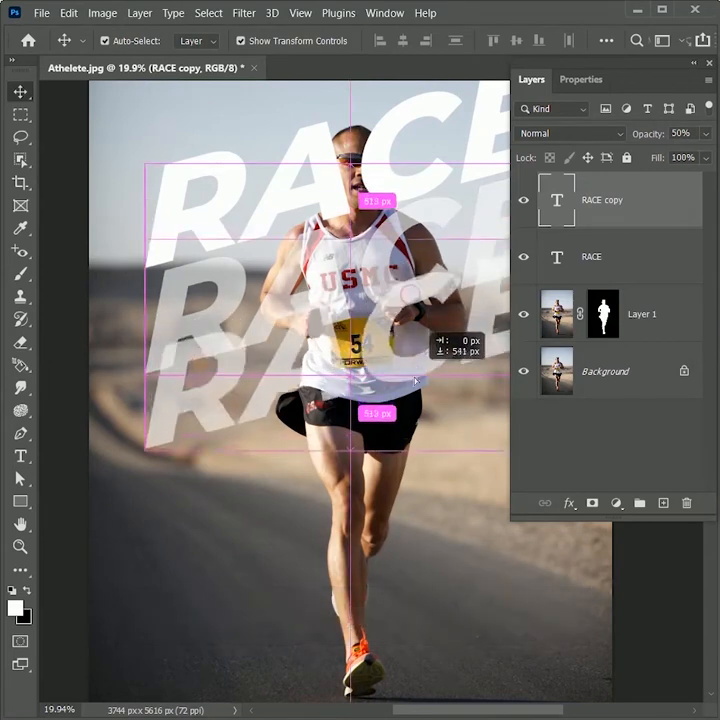
key("2")
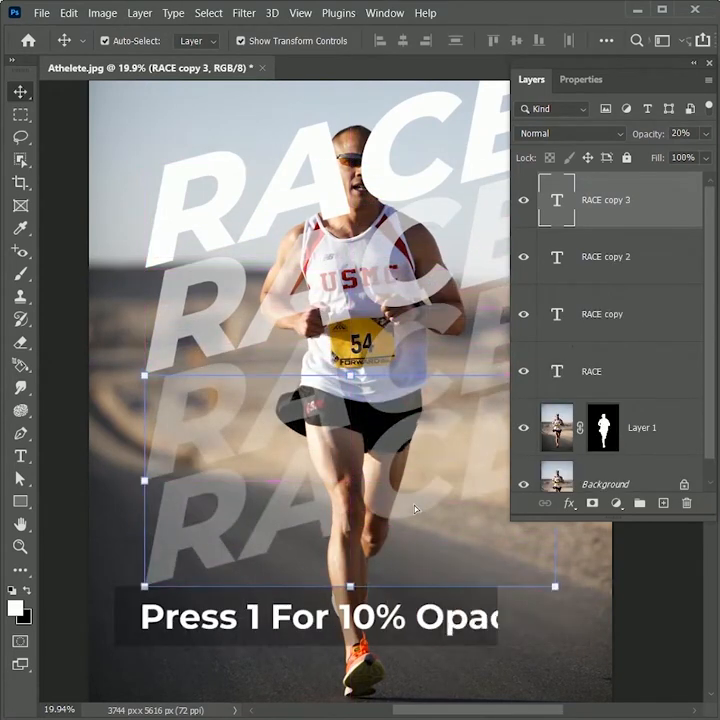
key("1")
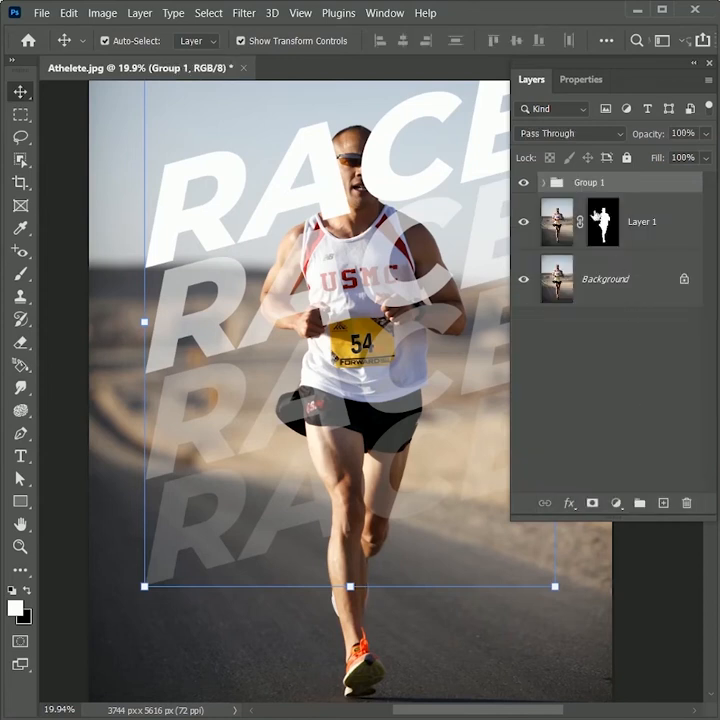
Duplicate the RACE group and motion-blur the original at 20 degrees, distance 200
key("ctrl+j")
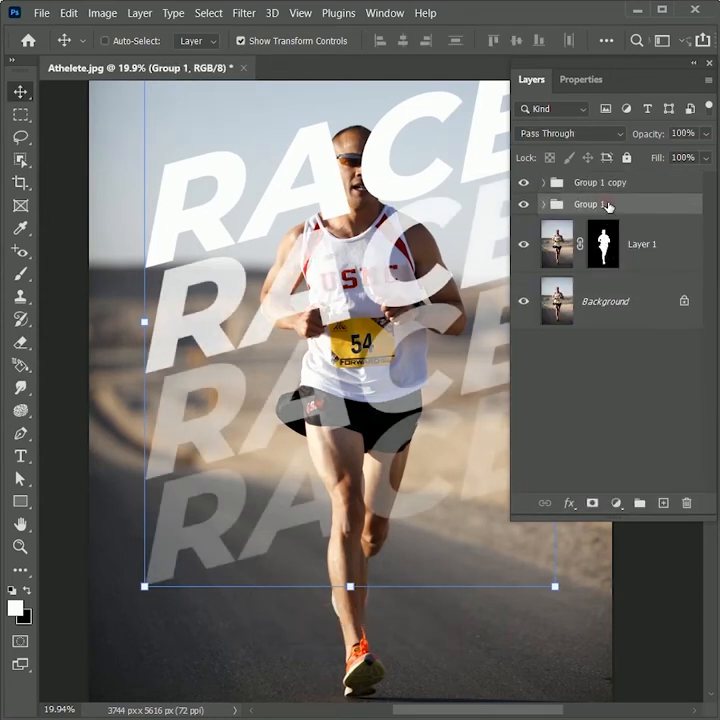
left_click(244, 12)
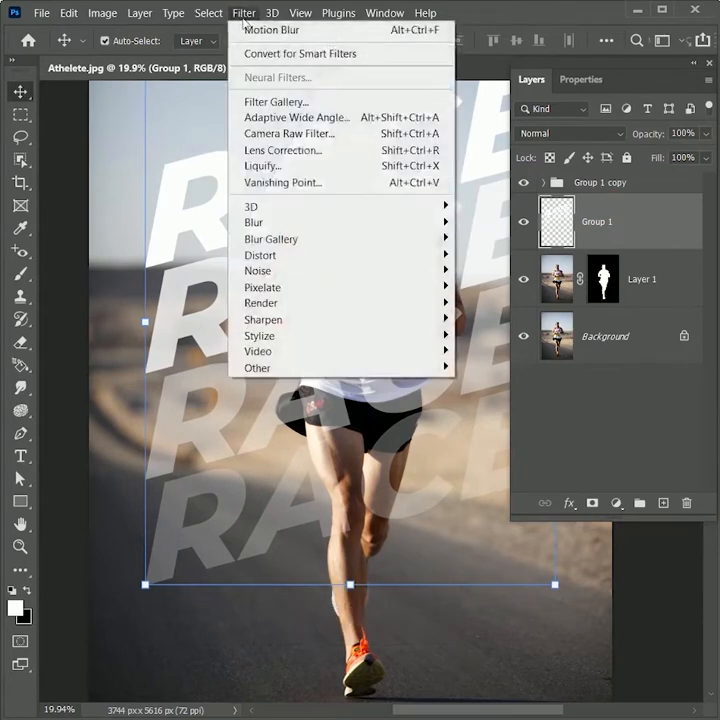
left_click(272, 30)
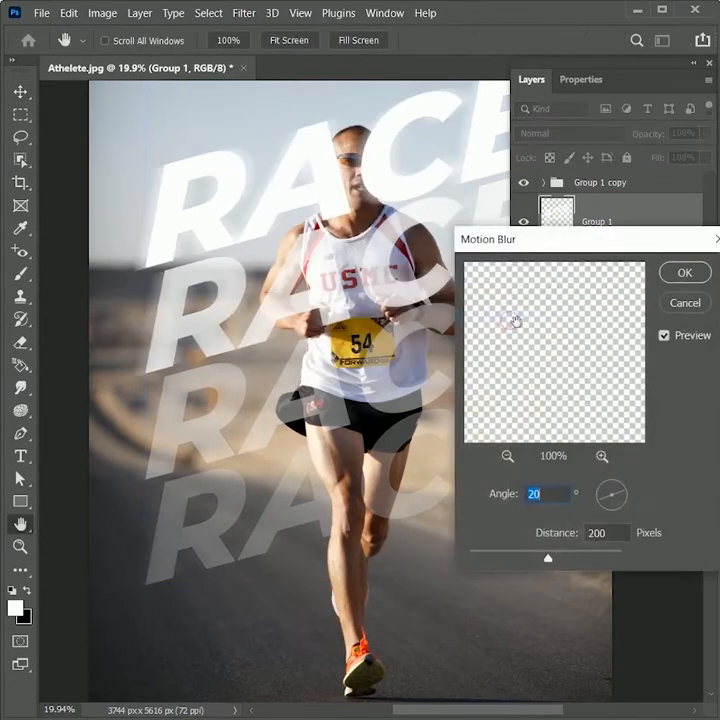
left_click(596, 532)
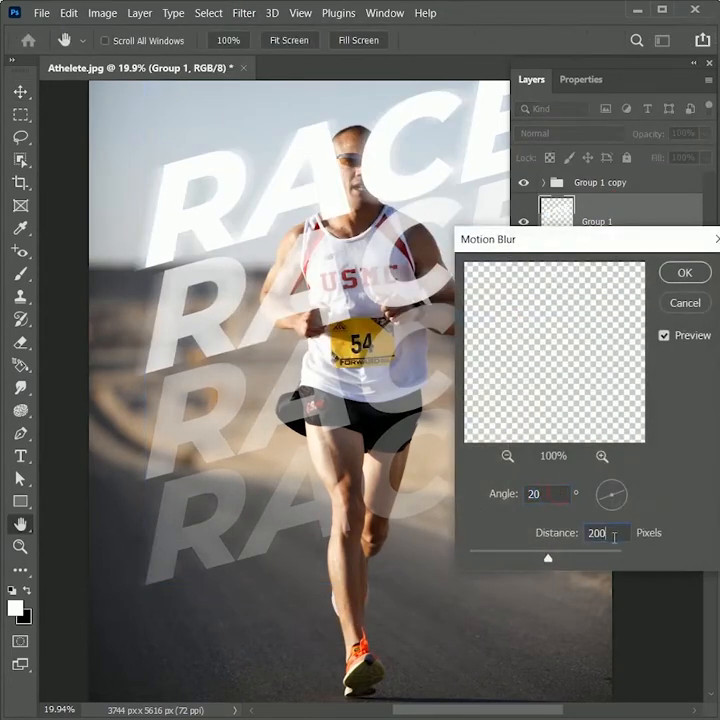
left_click(684, 272)
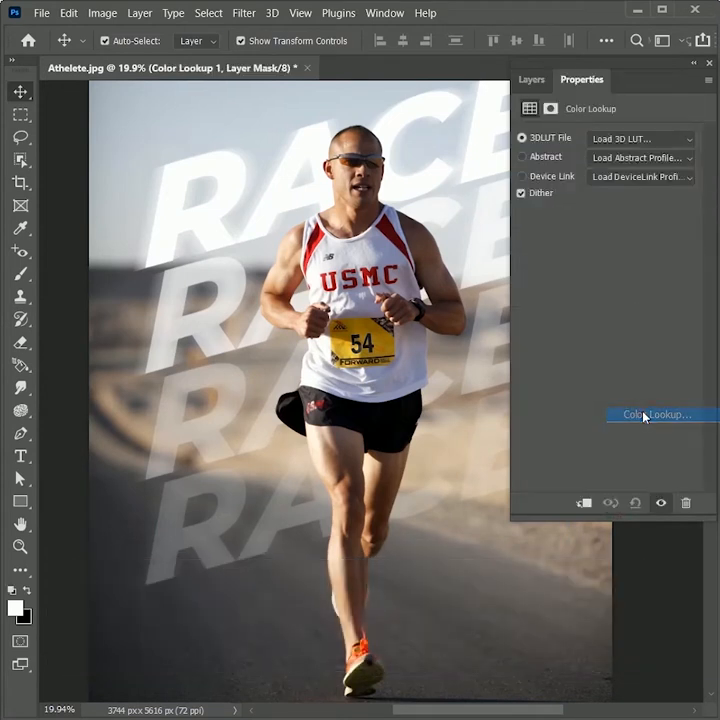
Set the Color Lookup layer's 3D LUT to NightFromDay.CUBE
left_click(640, 138)
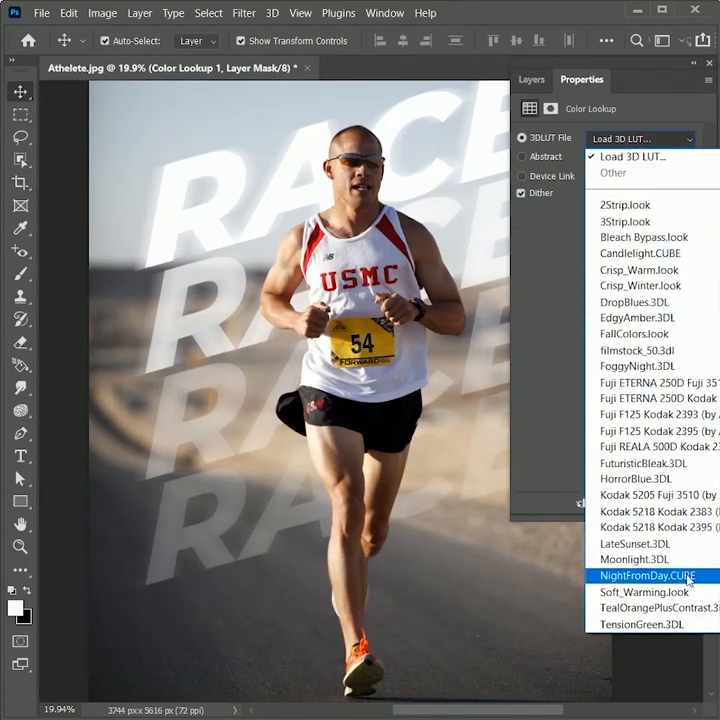
left_click(650, 576)
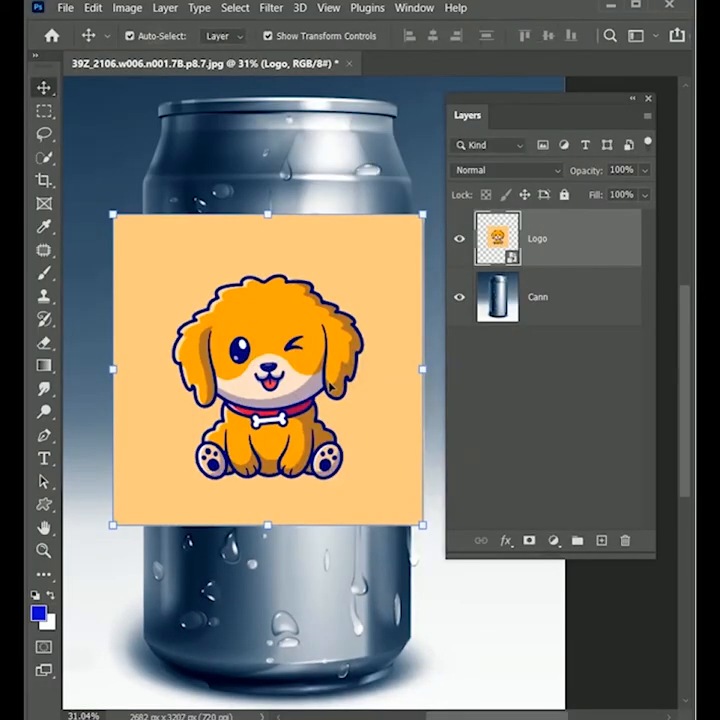
Remove the orange background from the puppy Logo layer
left_click(44, 158)
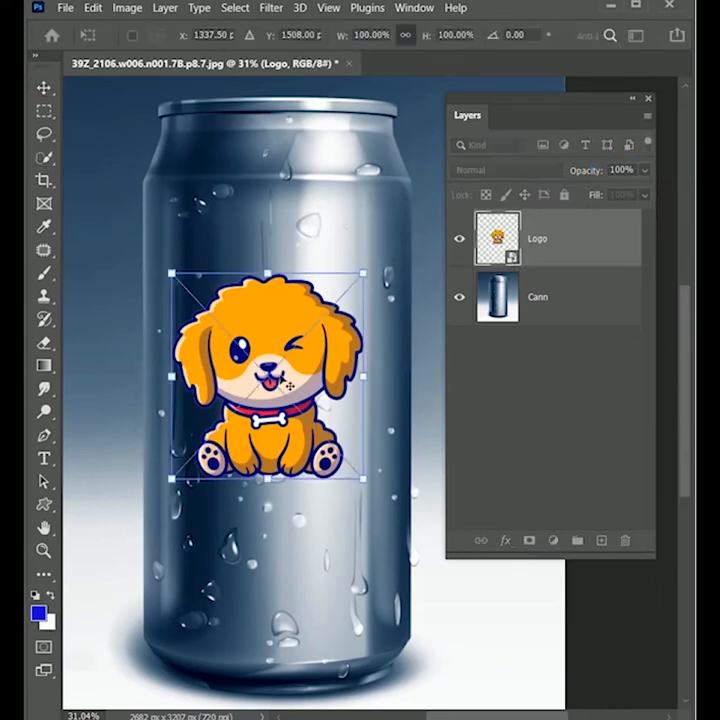
Switch the logo transform to Warp and bend it with a preset shape to the can
right_click(280, 380)
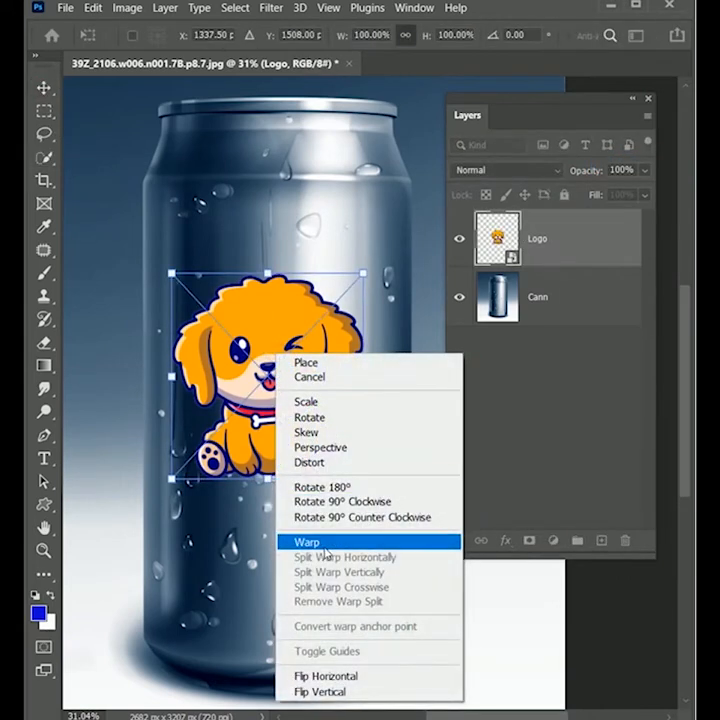
left_click(308, 540)
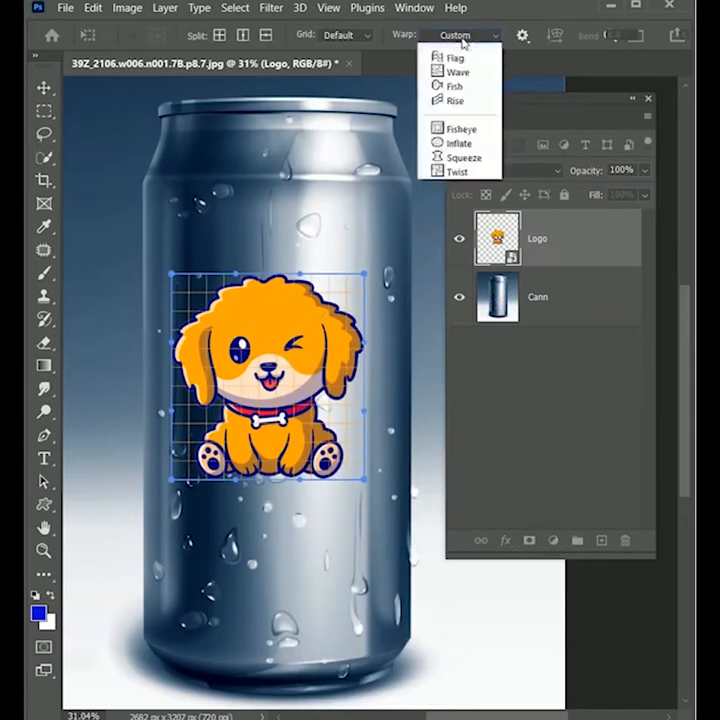
left_click(456, 56)
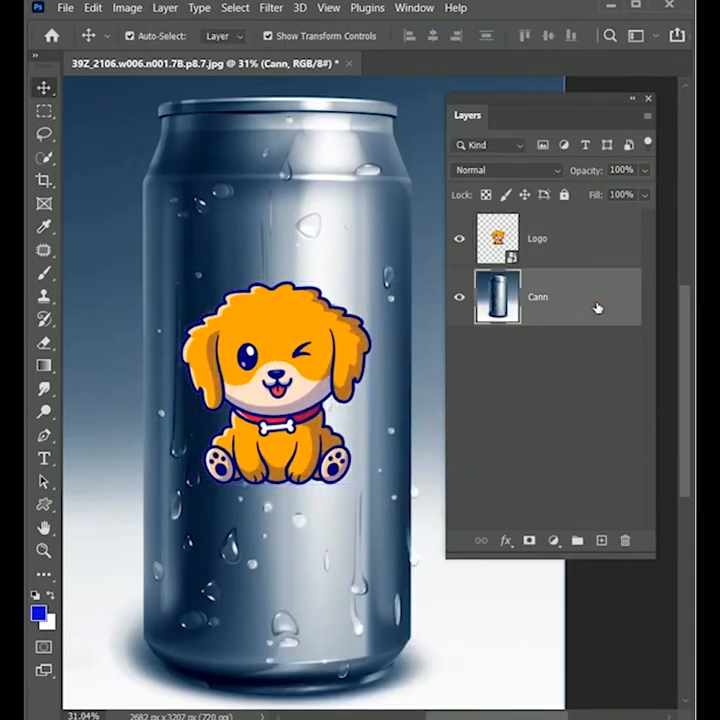
Duplicate the can layer over the logo and blend it with Linear Dodge (Add)
key("ctrl+j")
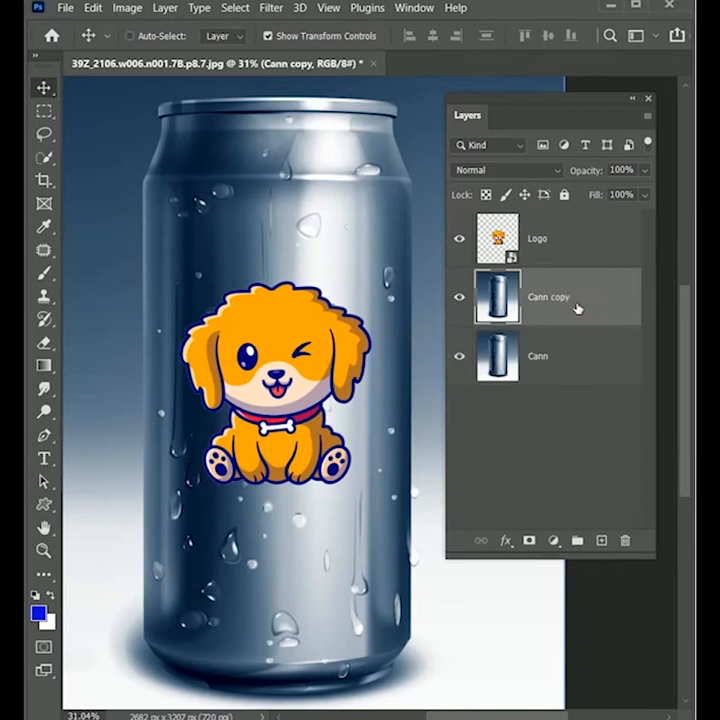
mouse_move(578, 308)
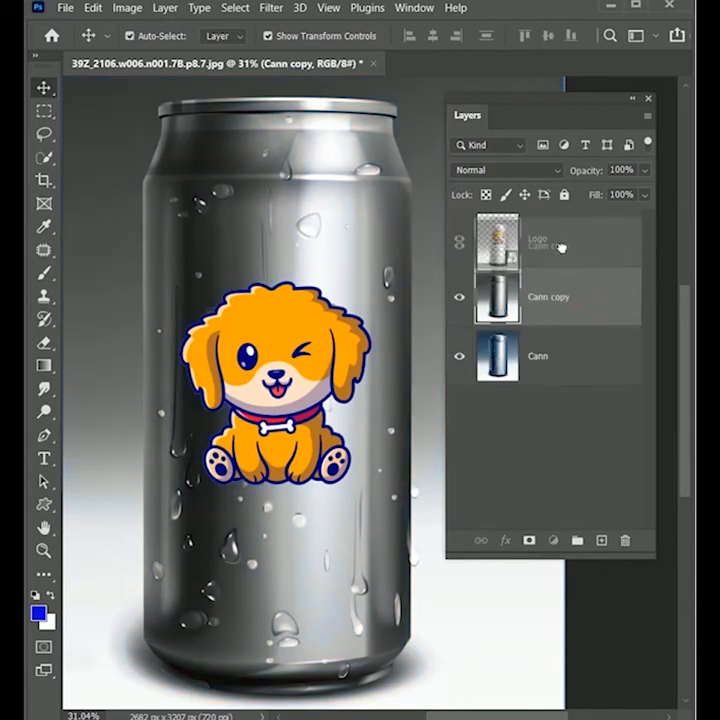
left_click(504, 168)
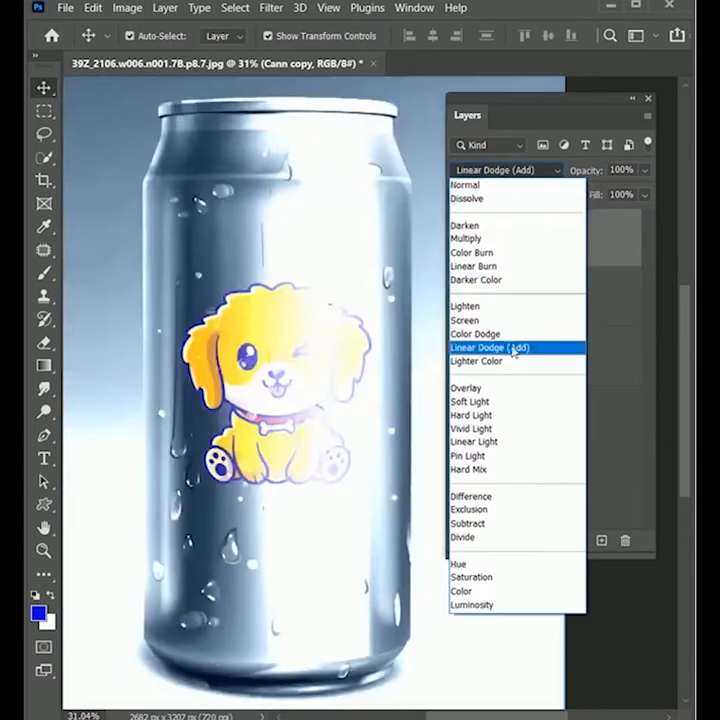
left_click(474, 442)
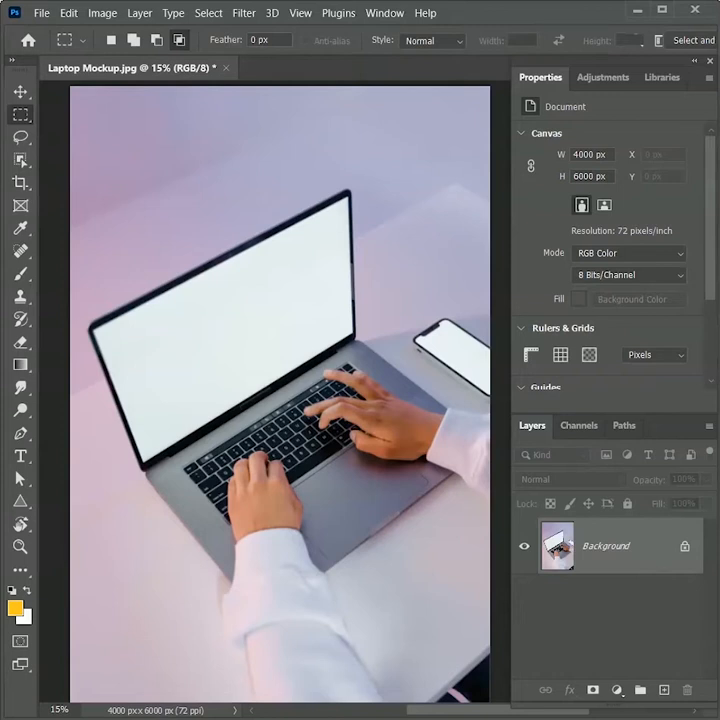
mouse_move(486, 624)
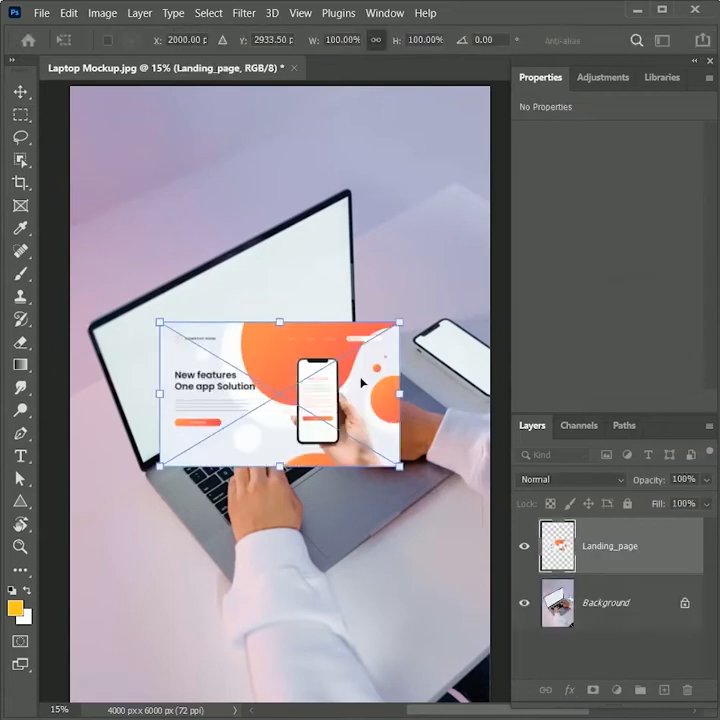
Reshape the placed landing page, copy it, and select the laptop Background layer
right_click(260, 330)
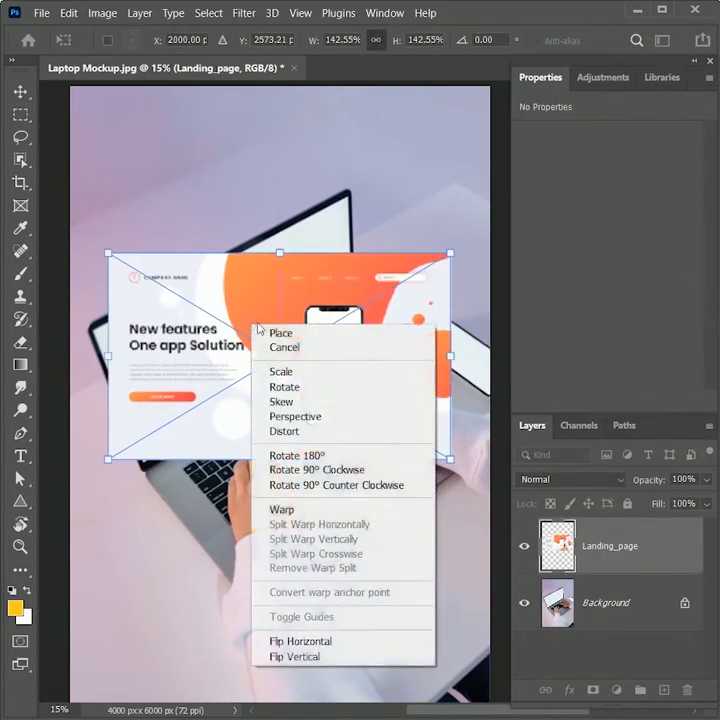
left_click(280, 332)
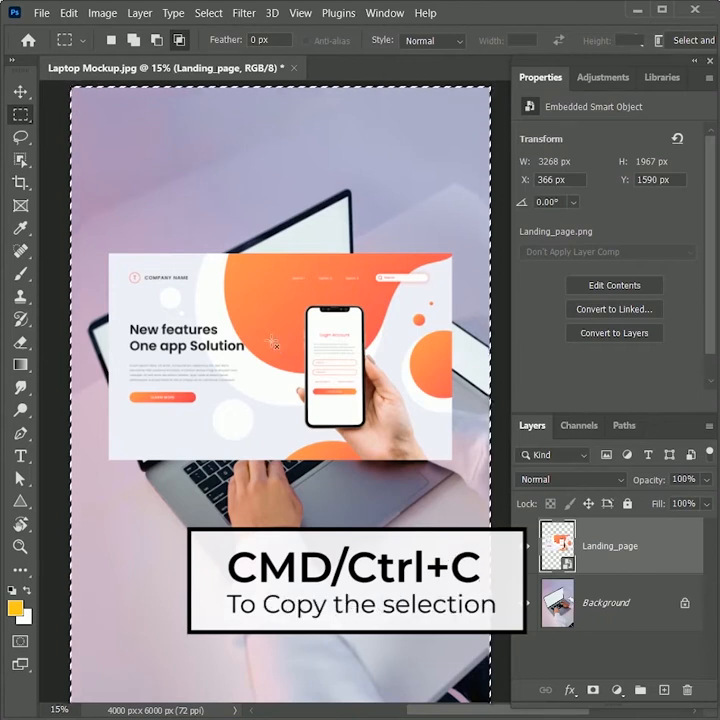
key("ctrl+c")
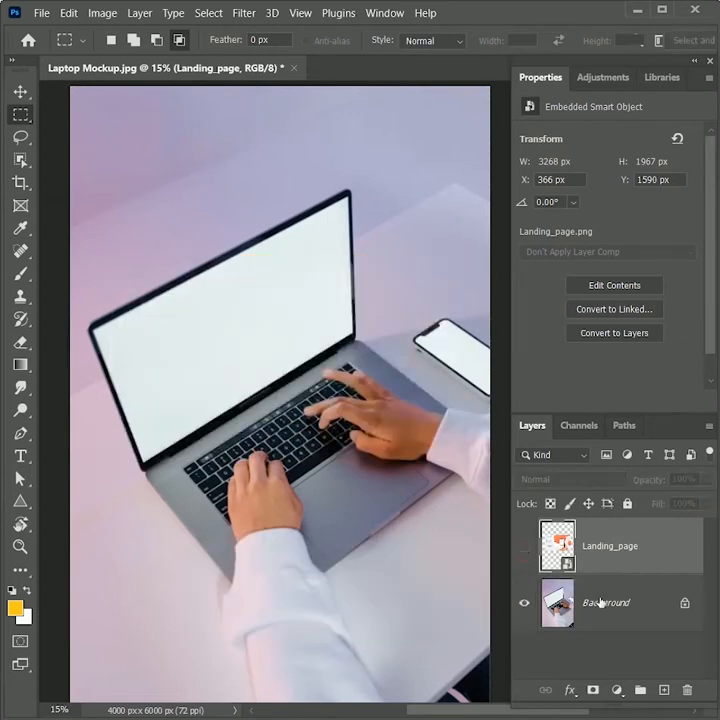
left_click(604, 602)
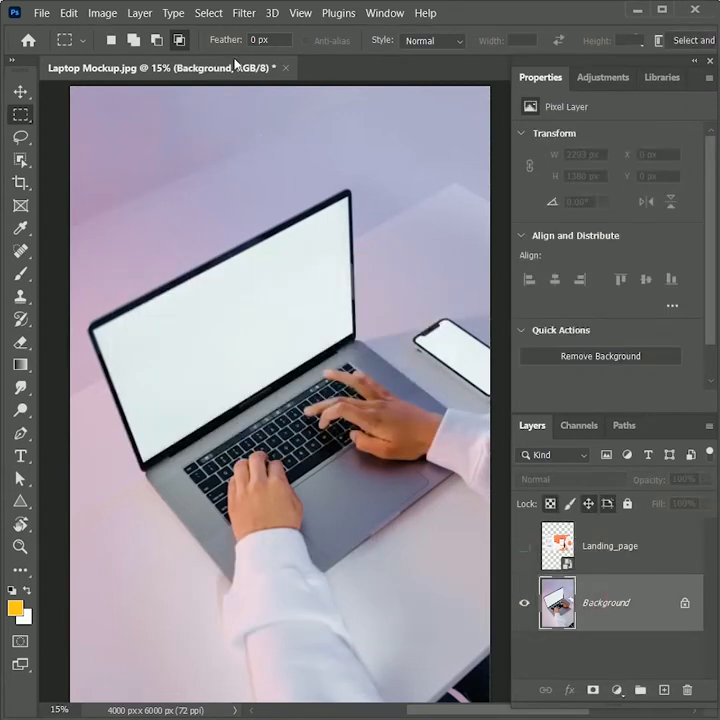
In Vanishing Point, draw a plane over the laptop screen, paste the landing page and shrink it
left_click(244, 12)
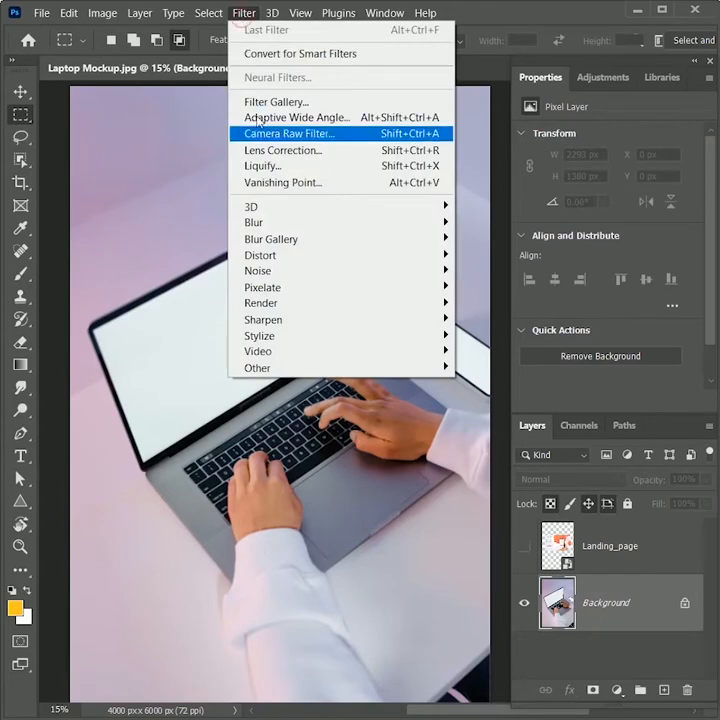
left_click(282, 182)
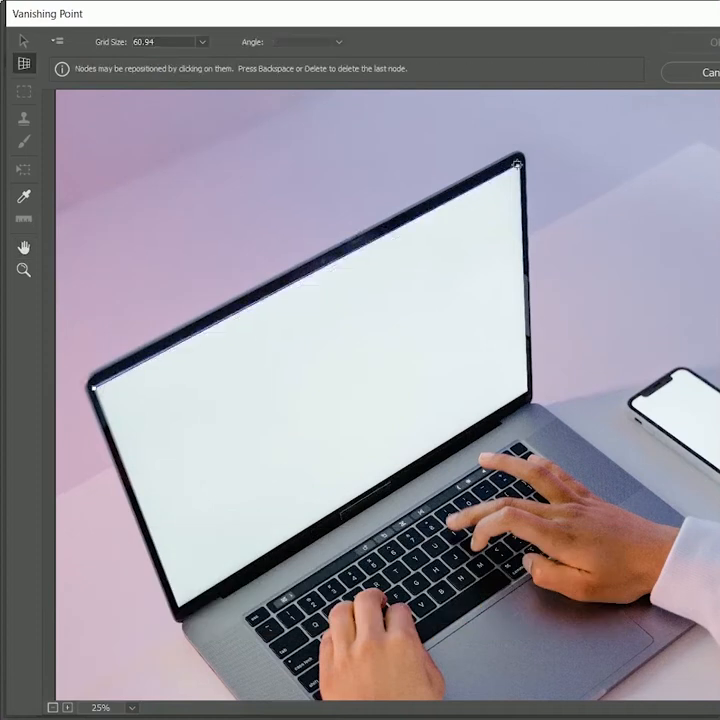
left_click(24, 40)
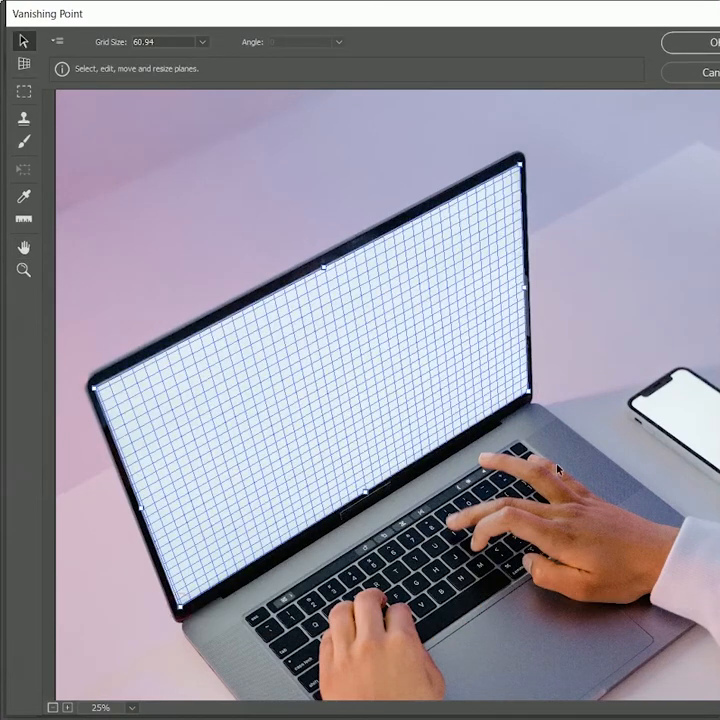
key("ctrl+v")
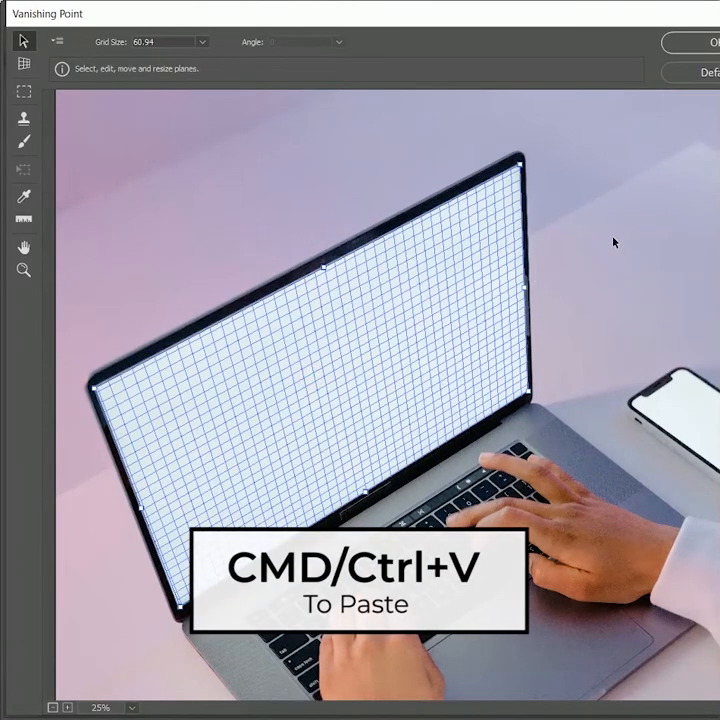
key("ctrl+v")
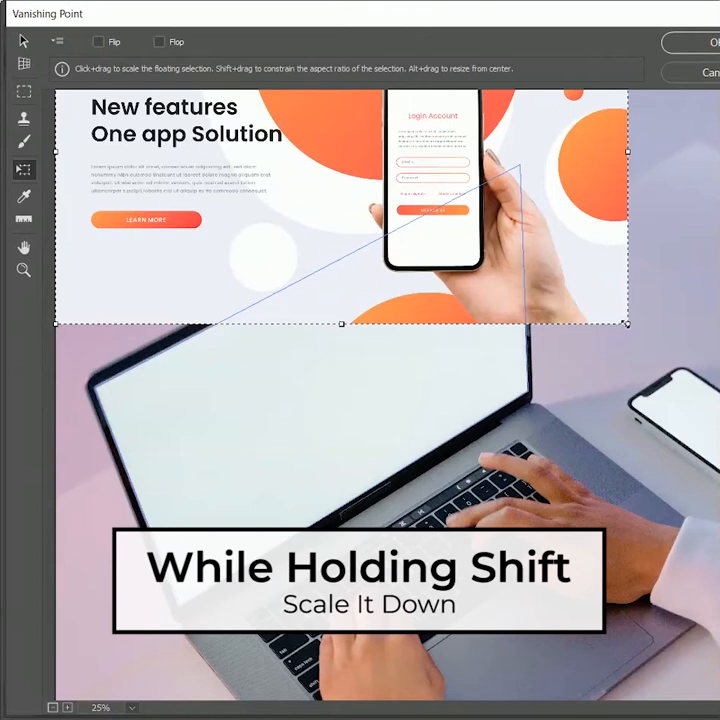
left_click_drag(630, 324, 392, 198)
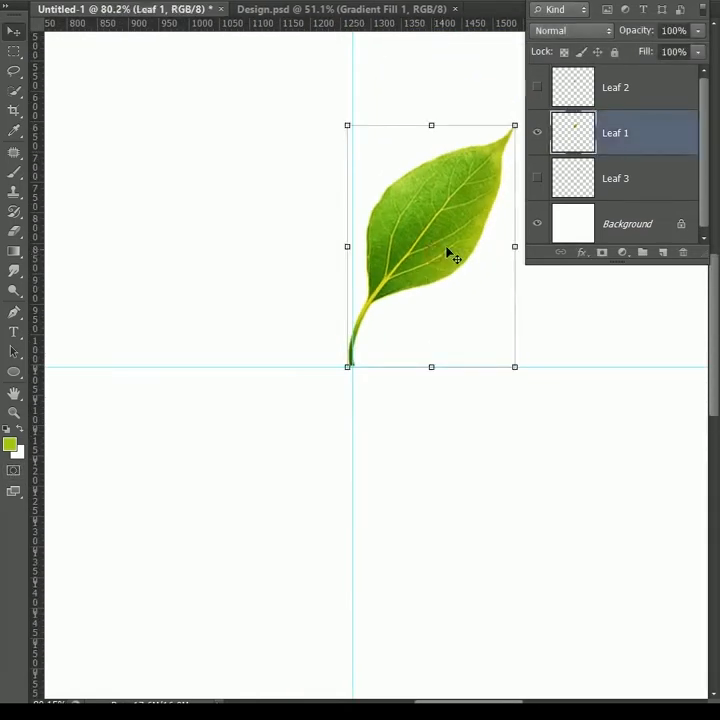
mouse_move(432, 250)
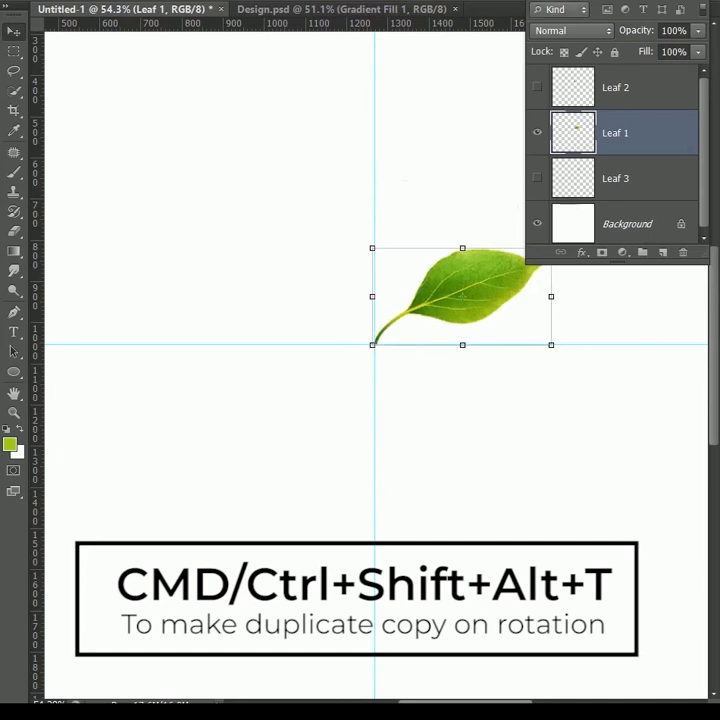
Repeat rotated leaf duplicates around the centre and move the fern leaf into place
key("ctrl+shift+alt+t")
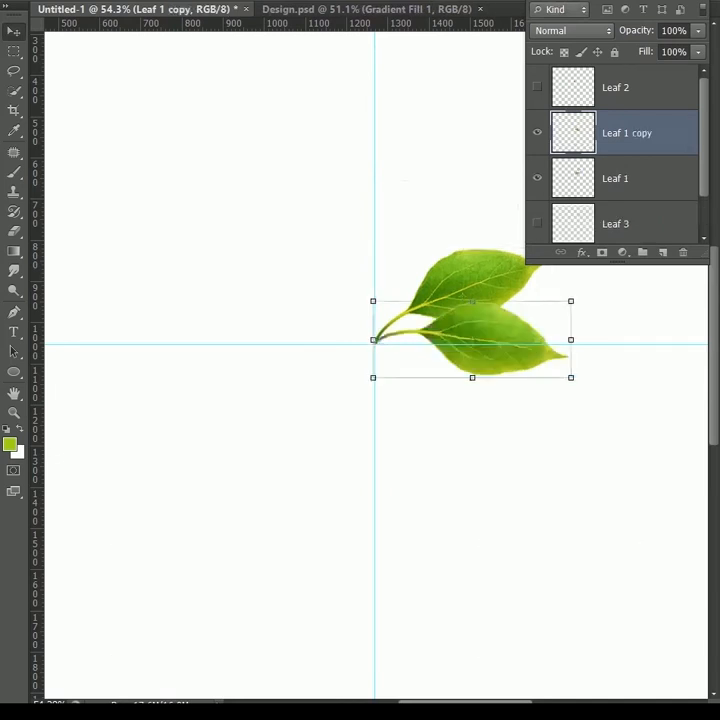
key("ctrl+shift+alt")
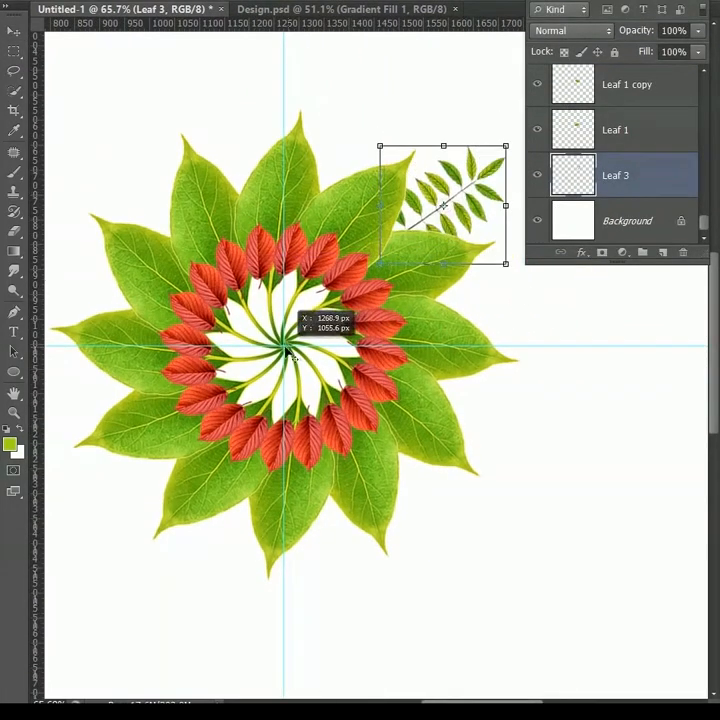
left_click_drag(444, 190, 496, 298)
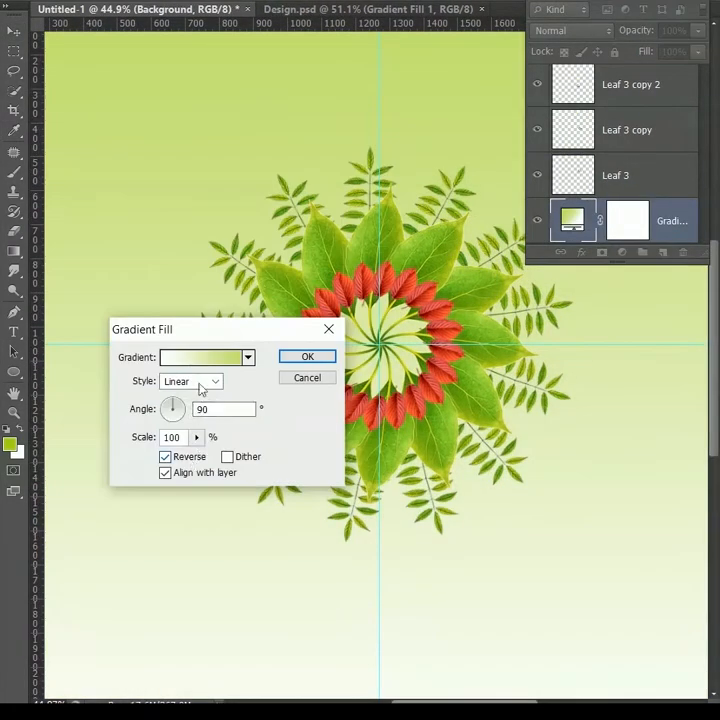
Confirm the linear, 90°, reversed light green Gradient Fill behind the mandala
left_click(308, 356)
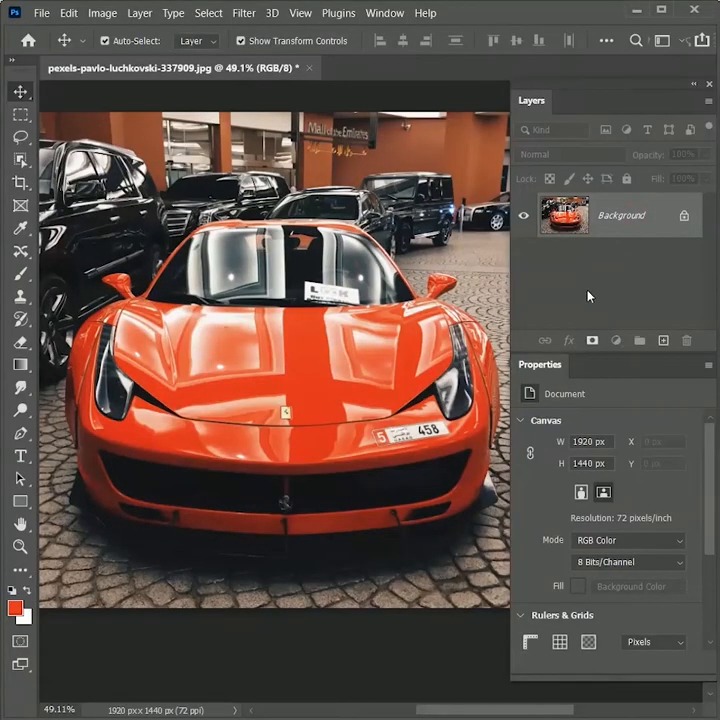
Use Color Range with Select set to Reds to select the car's red paint
left_click(208, 12)
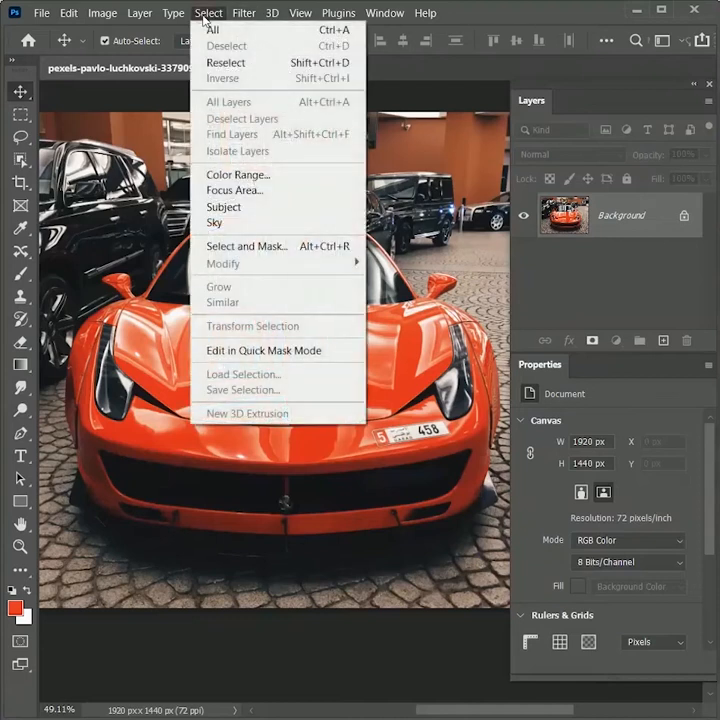
left_click(238, 174)
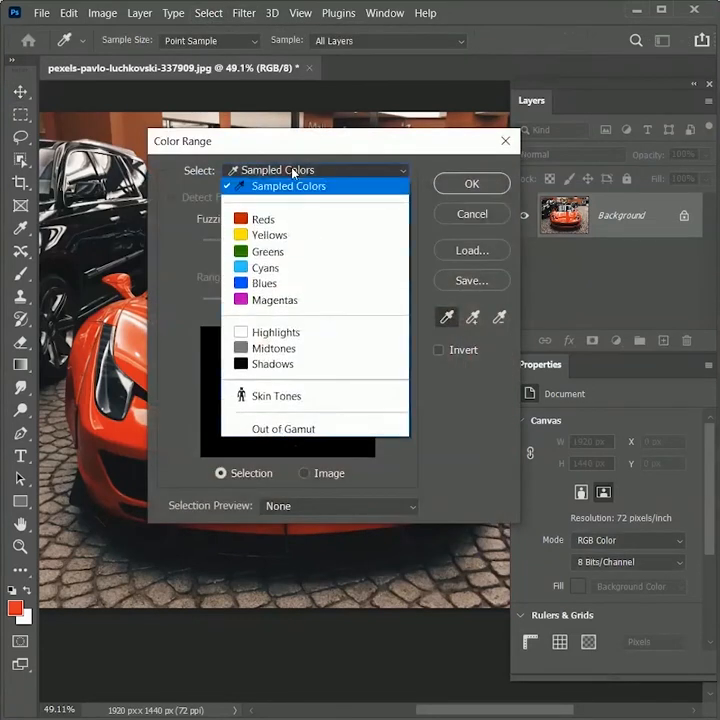
left_click(264, 218)
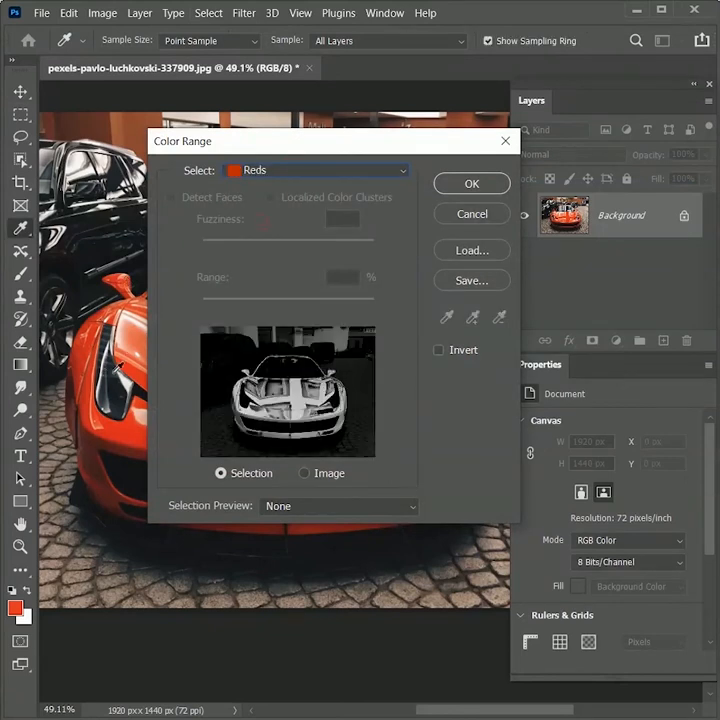
mouse_move(320, 368)
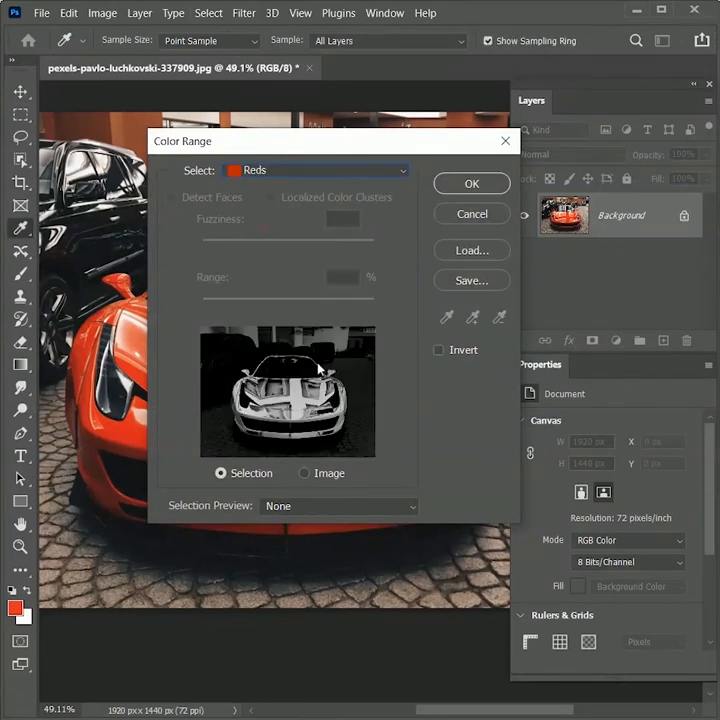
left_click(472, 184)
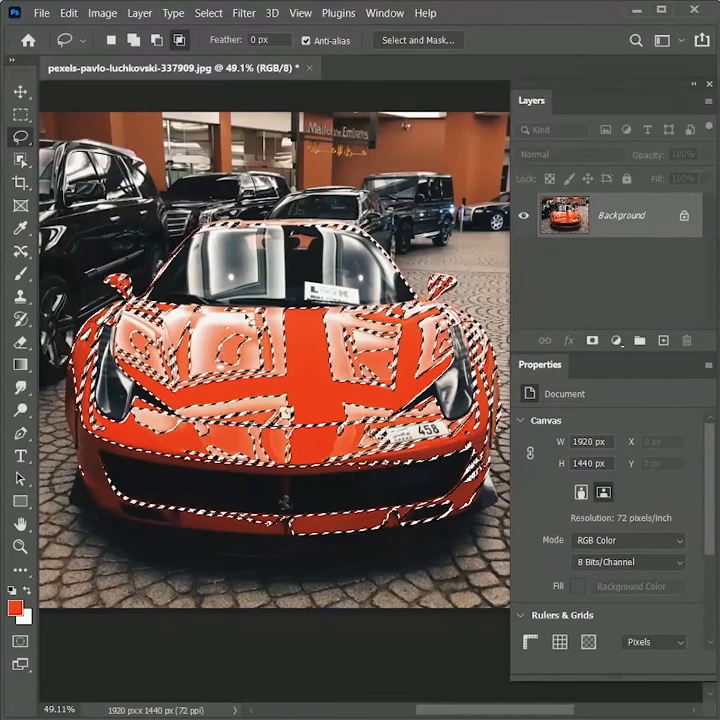
Add a Hue/Saturation adjustment over the red selection and shift the Hue slider
left_click(616, 340)
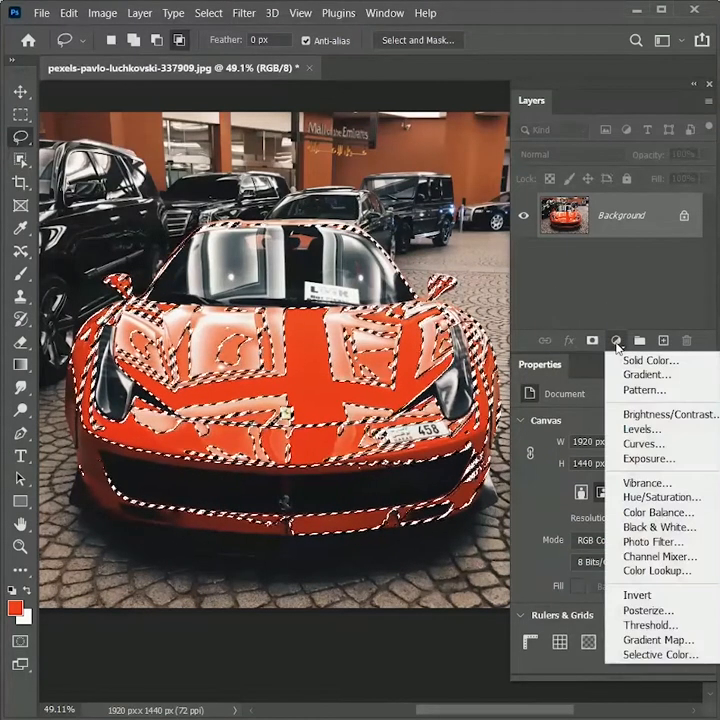
left_click(664, 496)
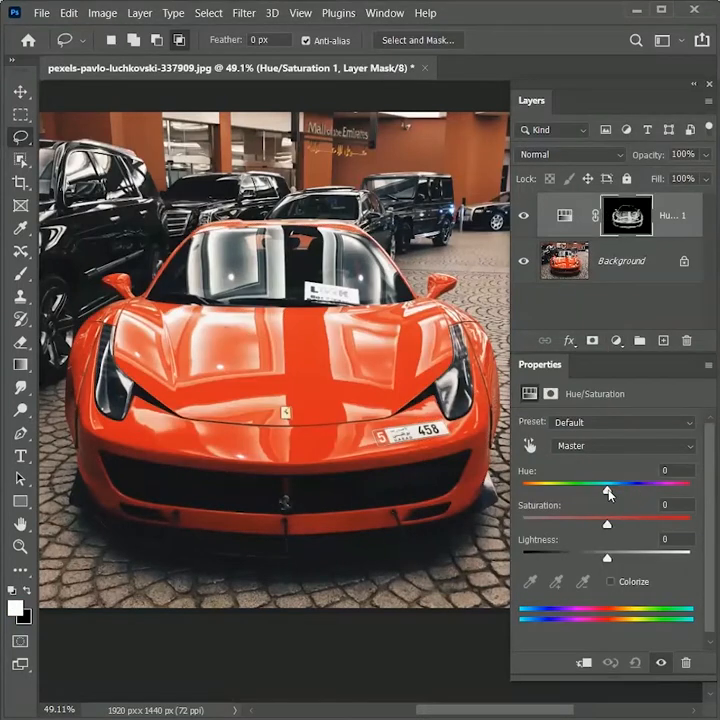
left_click_drag(608, 492, 644, 492)
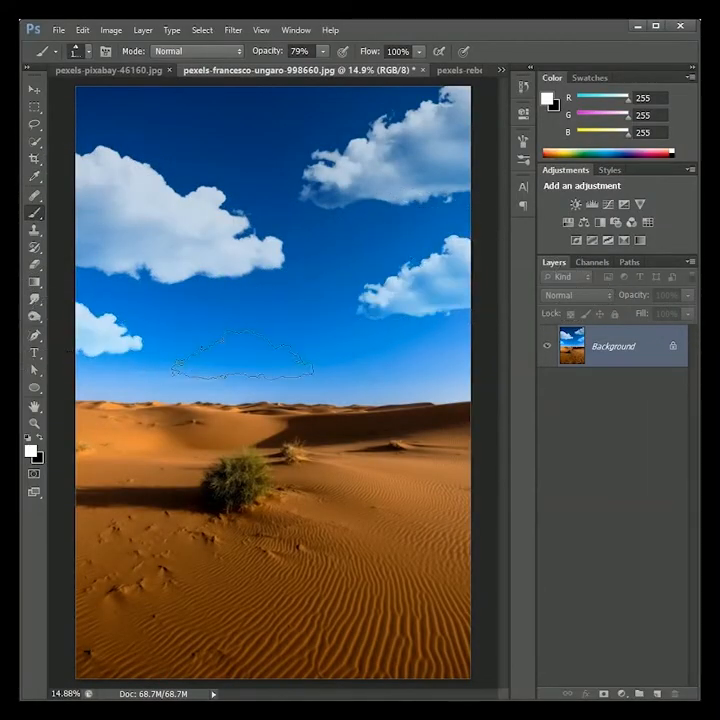
Lasso the large cloud in the sky photo and copy it to its own layer (Ctrl+J)
left_click(110, 70)
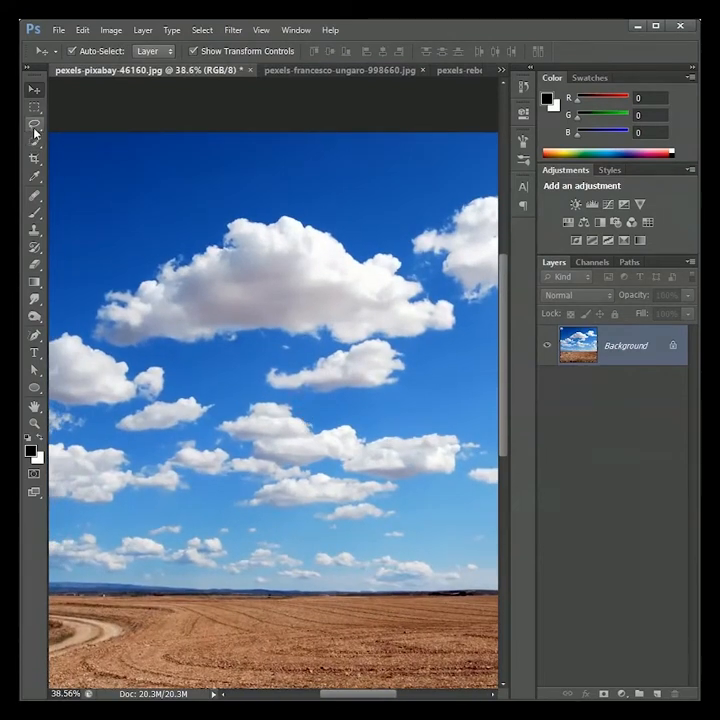
left_click(34, 124)
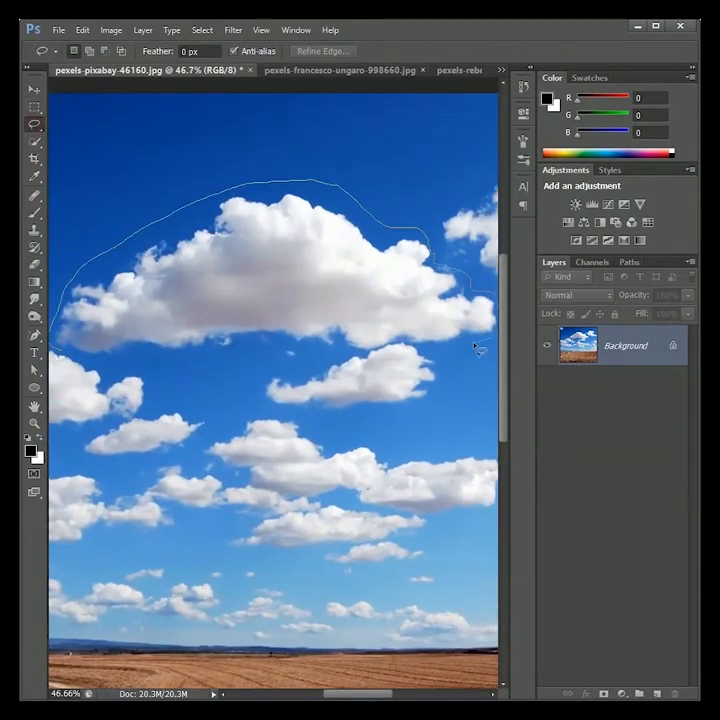
left_click(118, 362)
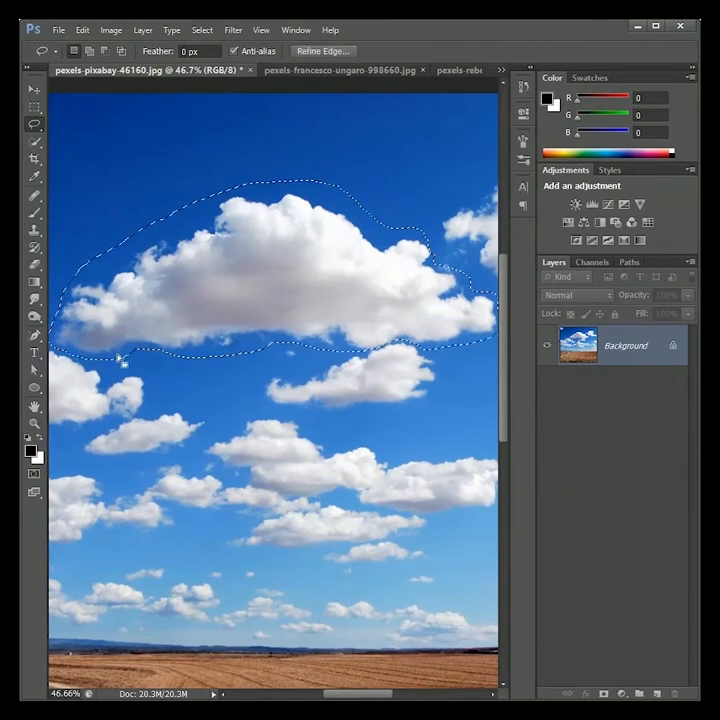
key("ctrl+j")
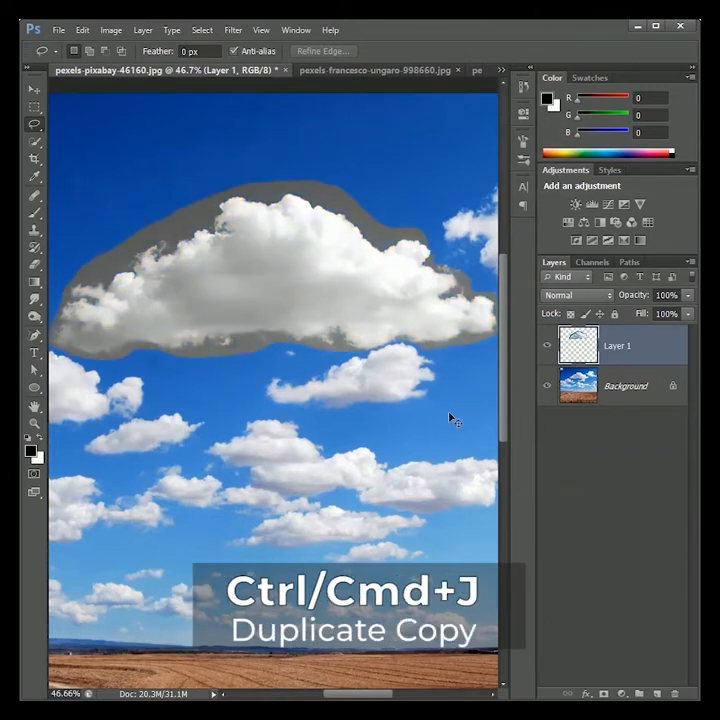
Duplicate the cloud layer, merge the two copies, and invert the result to black-and-white
key("ctrl+j")
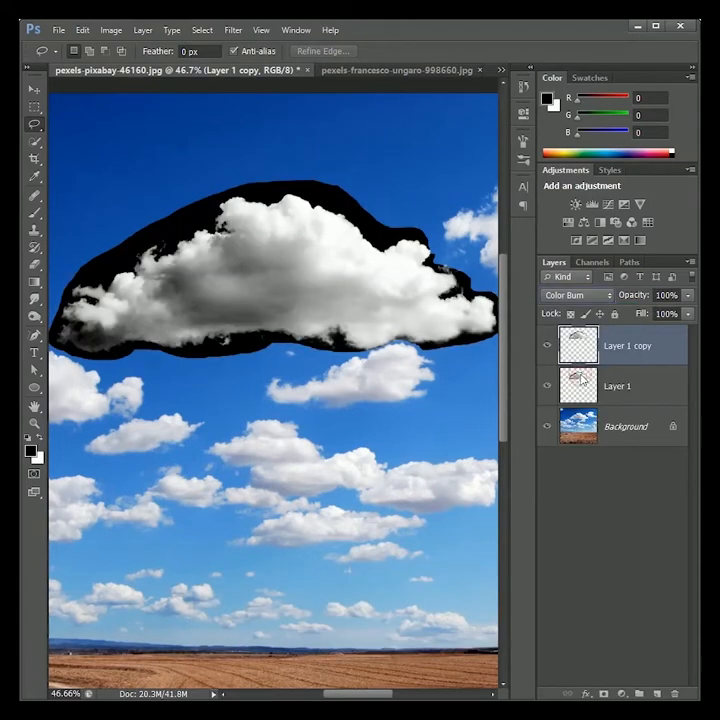
left_click(616, 386)
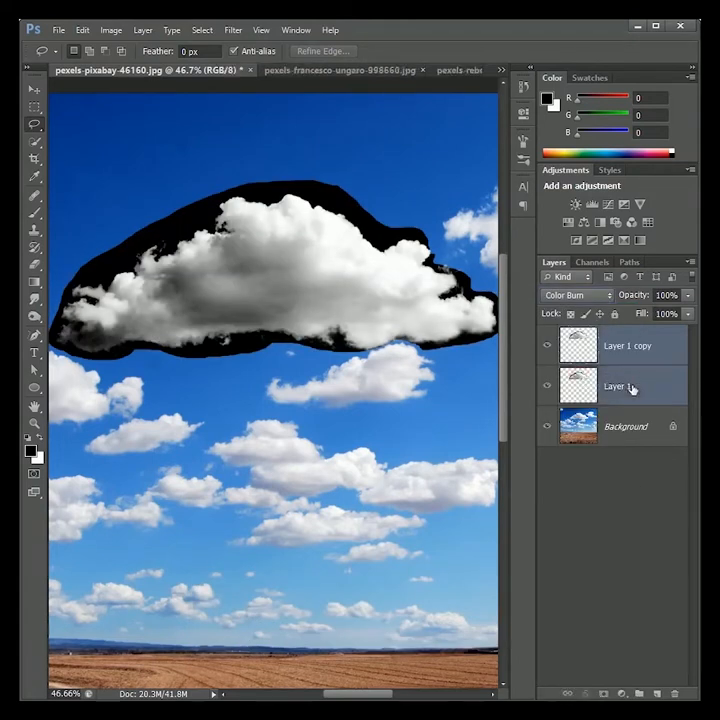
key("ctrl+e")
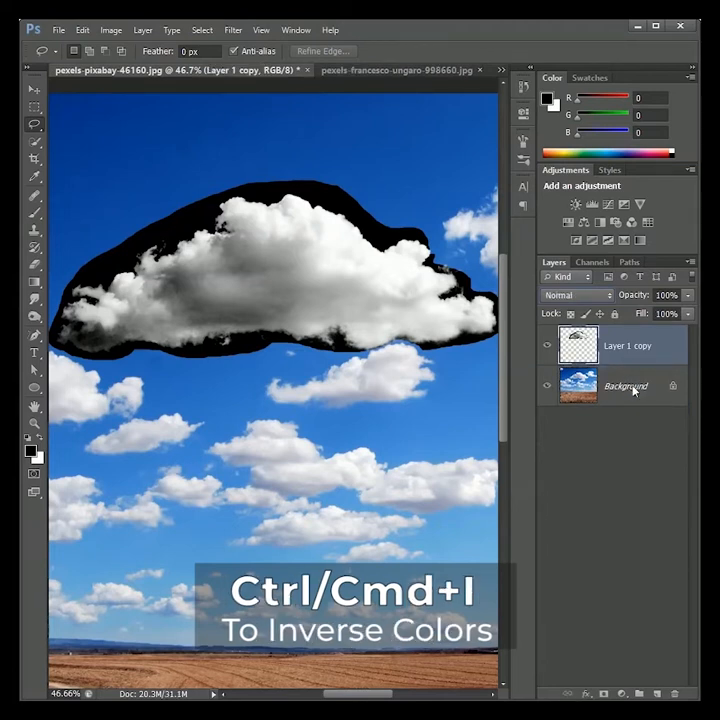
key("ctrl+i")
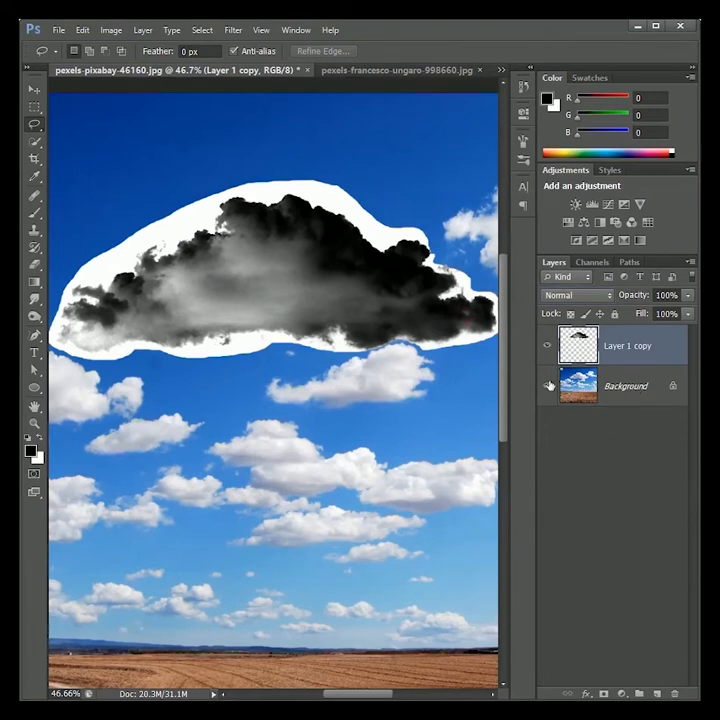
Define the black cloud layer as a new brush preset
left_click(548, 384)
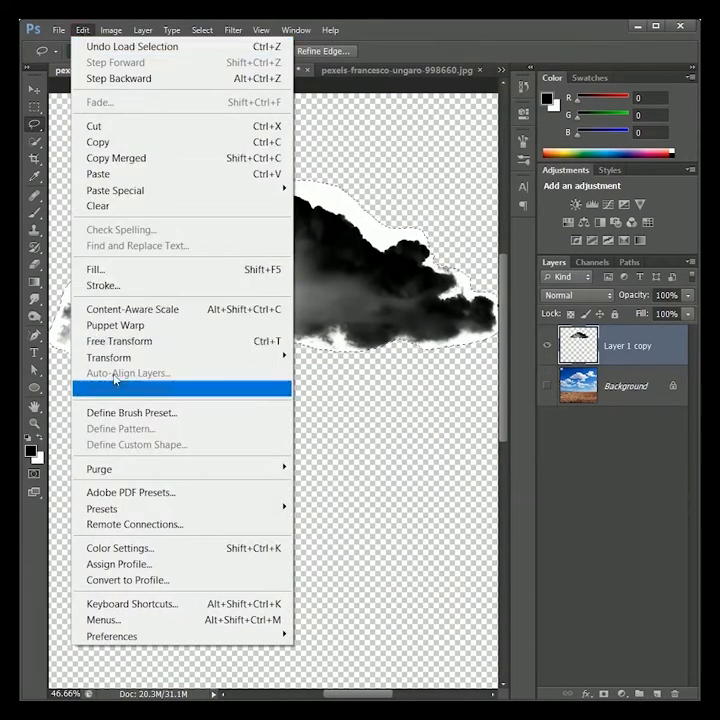
left_click(132, 412)
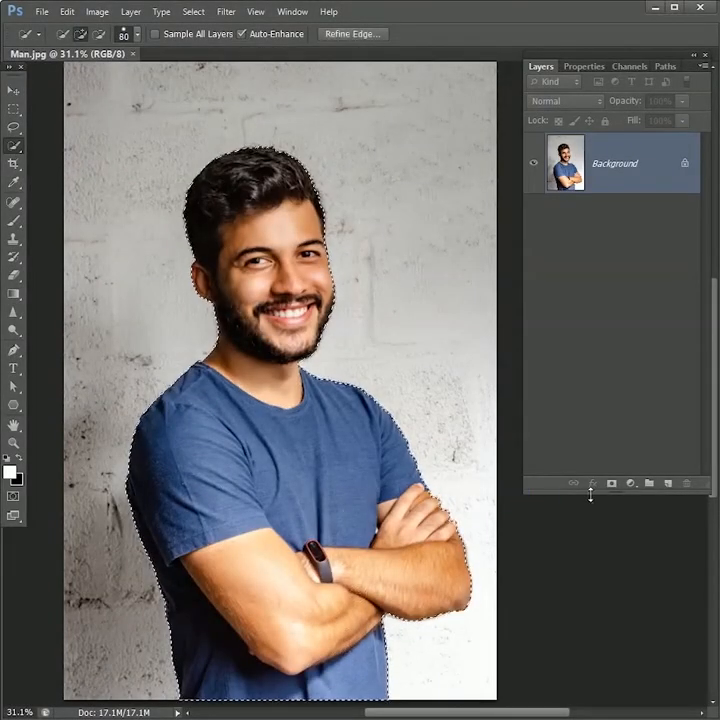
Mask out the brick wall and add a purple-to-magenta linear Gradient Fill background
left_click(632, 482)
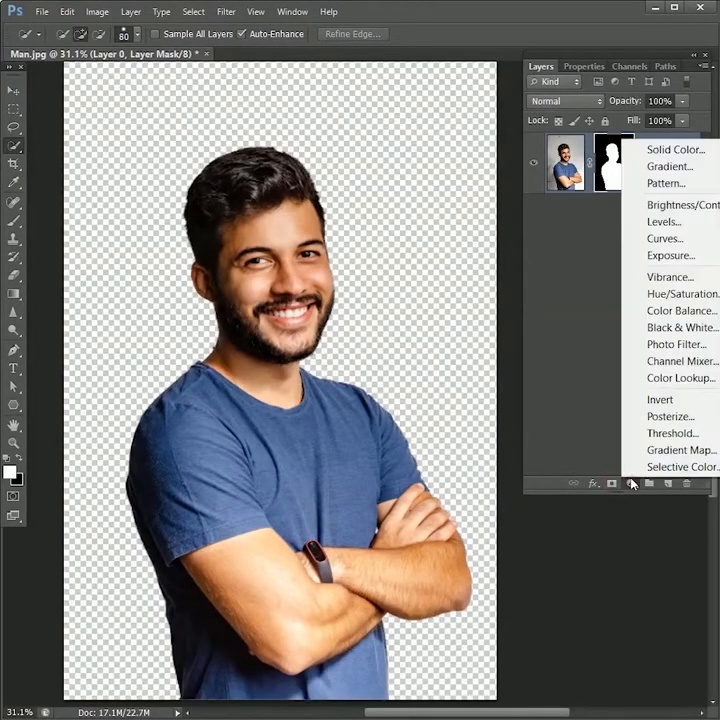
left_click(668, 166)
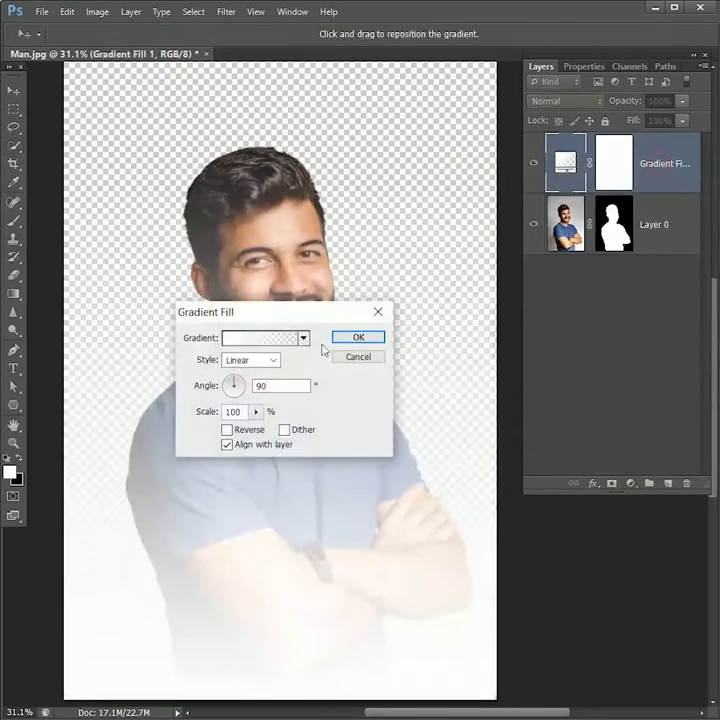
left_click(260, 338)
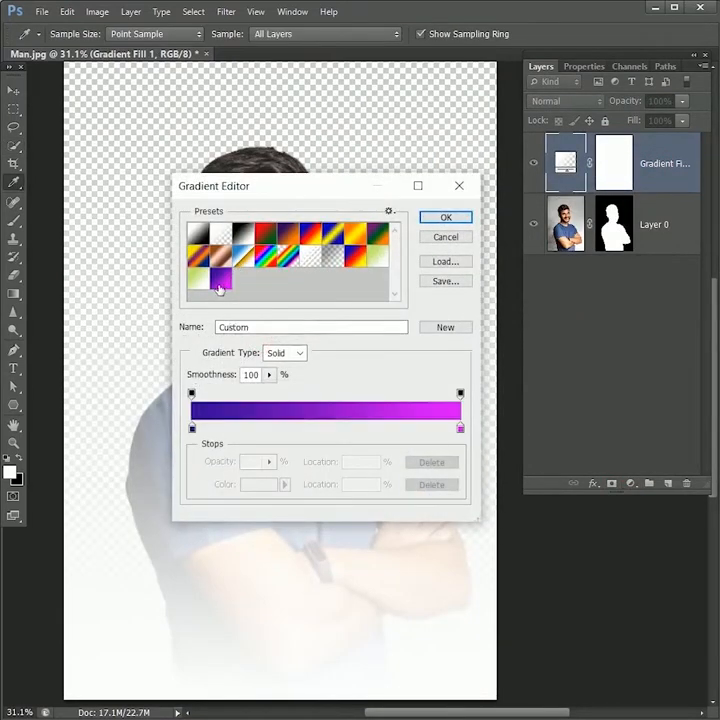
left_click(446, 216)
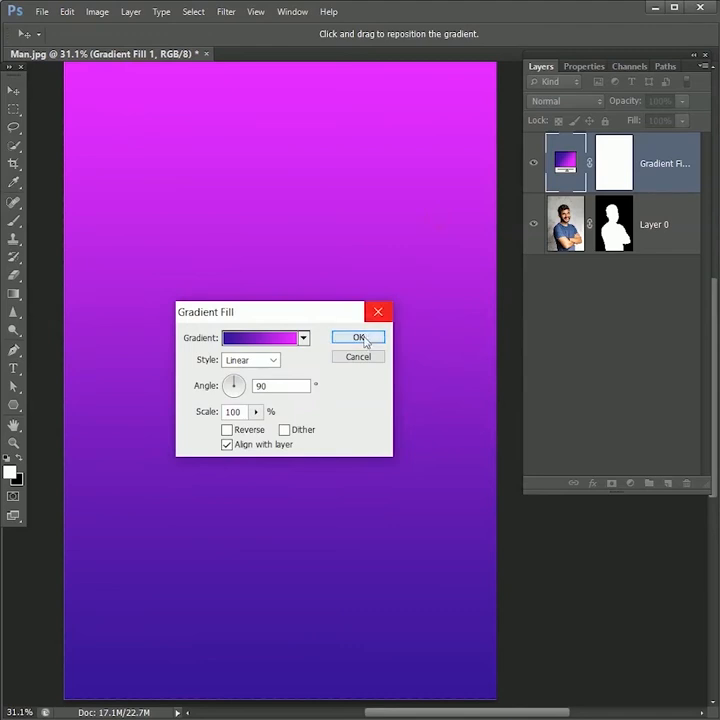
left_click(358, 336)
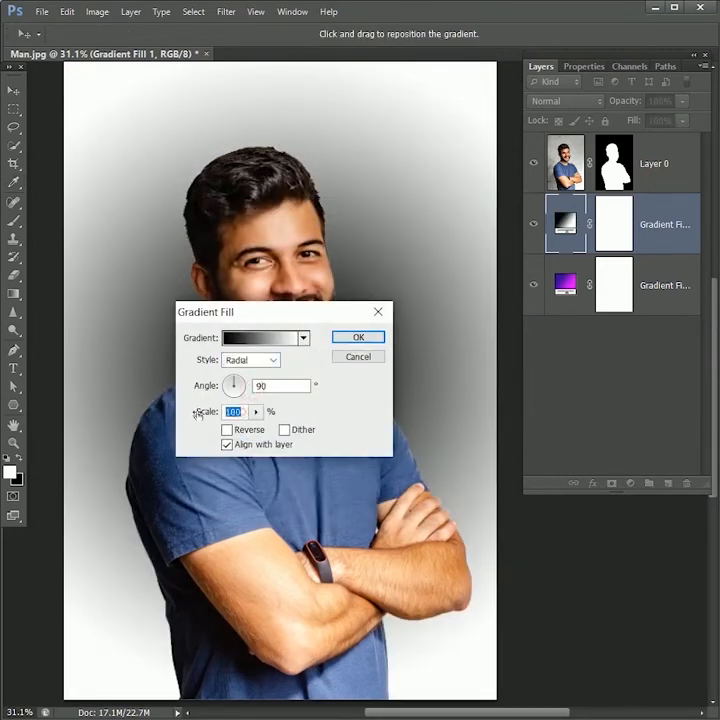
Add a black-to-white radial Gradient Fill layer at 70% scale
type("70")
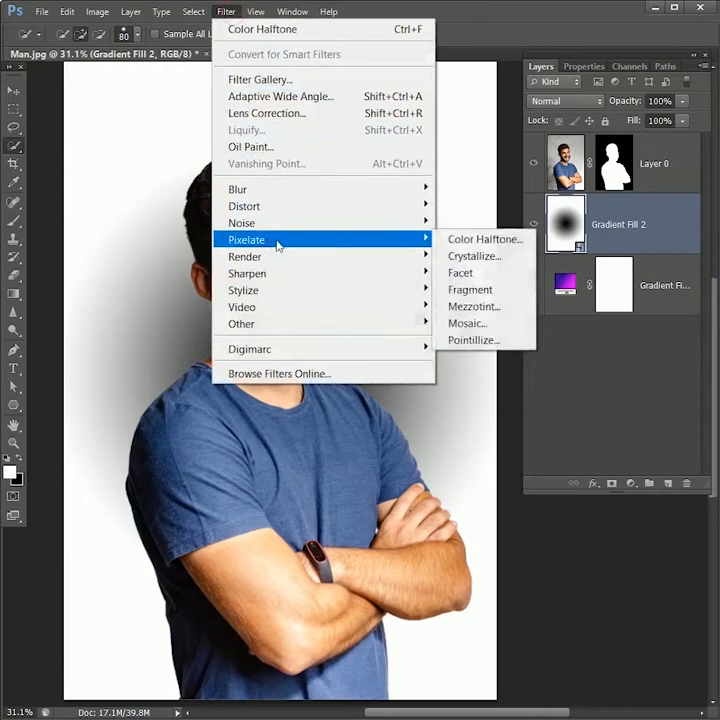
Apply Color Halftone to the radial gradient and blend it as Divide for white dots
left_click(484, 240)
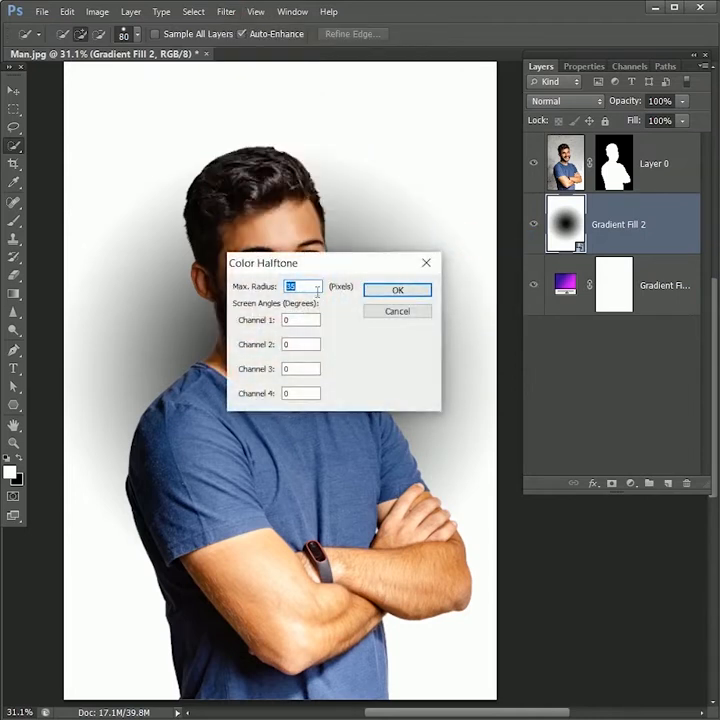
left_click(396, 288)
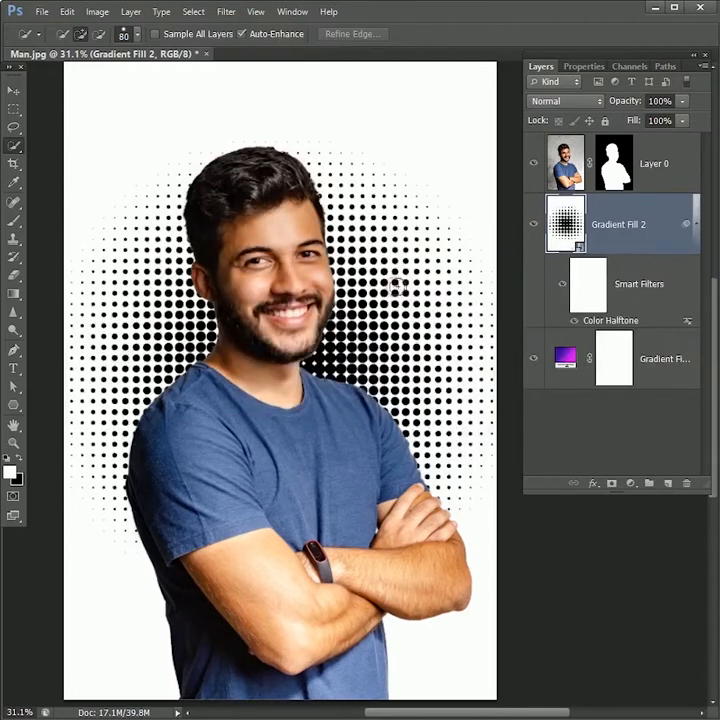
left_click(564, 100)
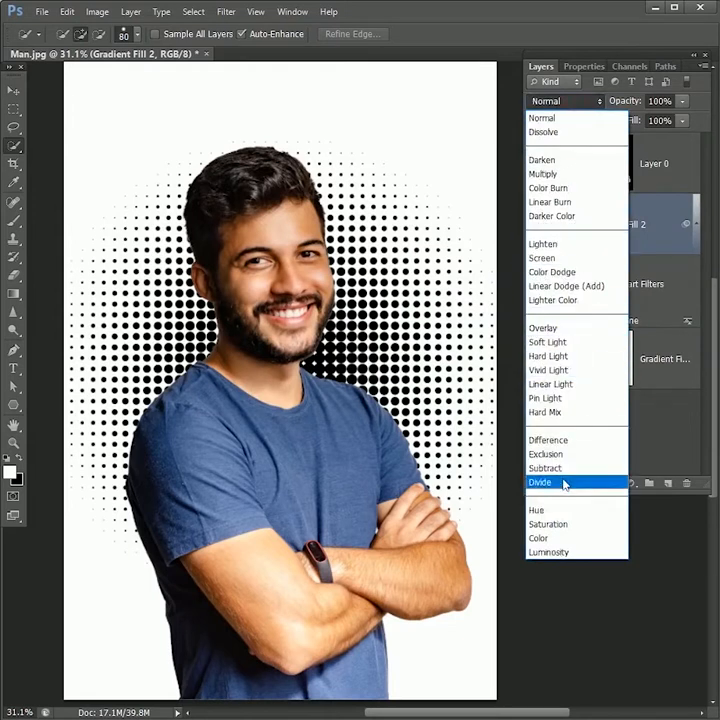
right_click(656, 162)
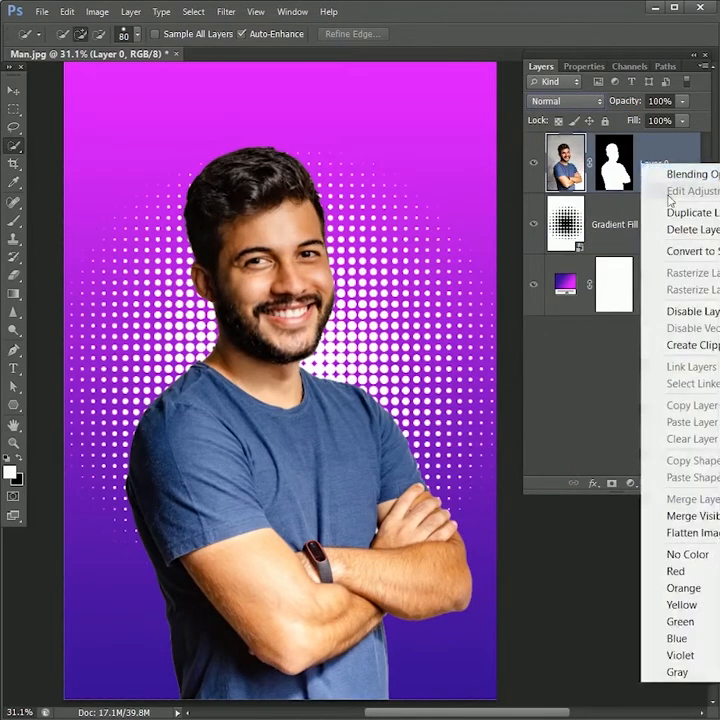
Enable a Drop Shadow layer style on the cut-out man
left_click(690, 172)
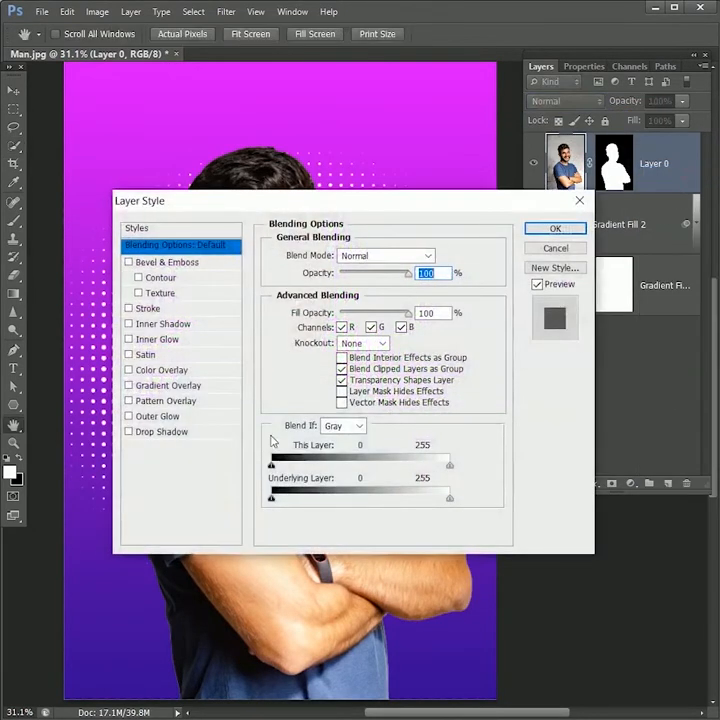
left_click(160, 432)
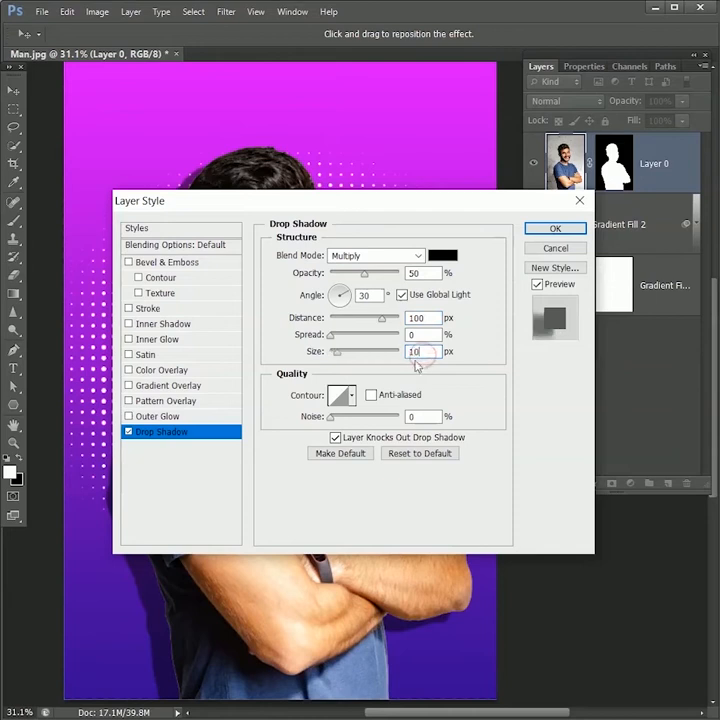
left_click(556, 228)
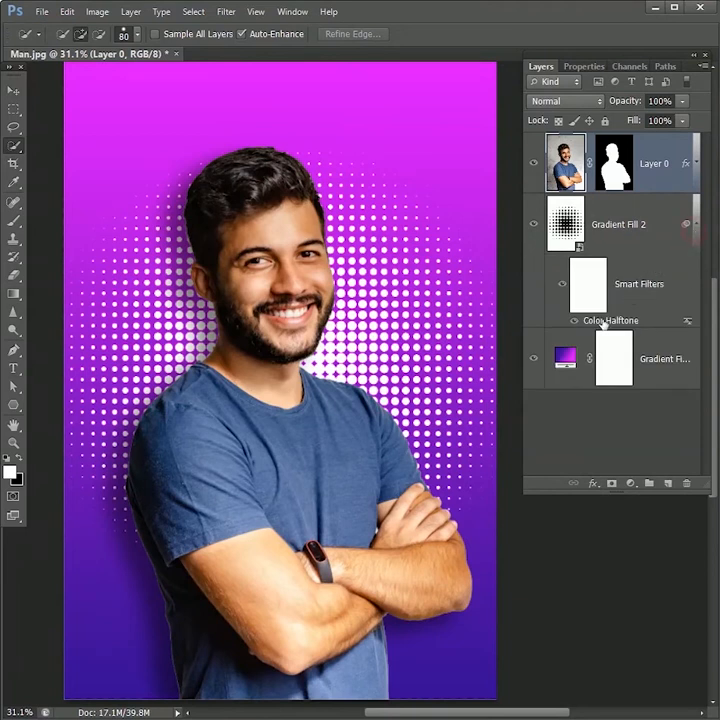
Reopen the Color Halftone smart filter settings and confirm them
double_click(612, 320)
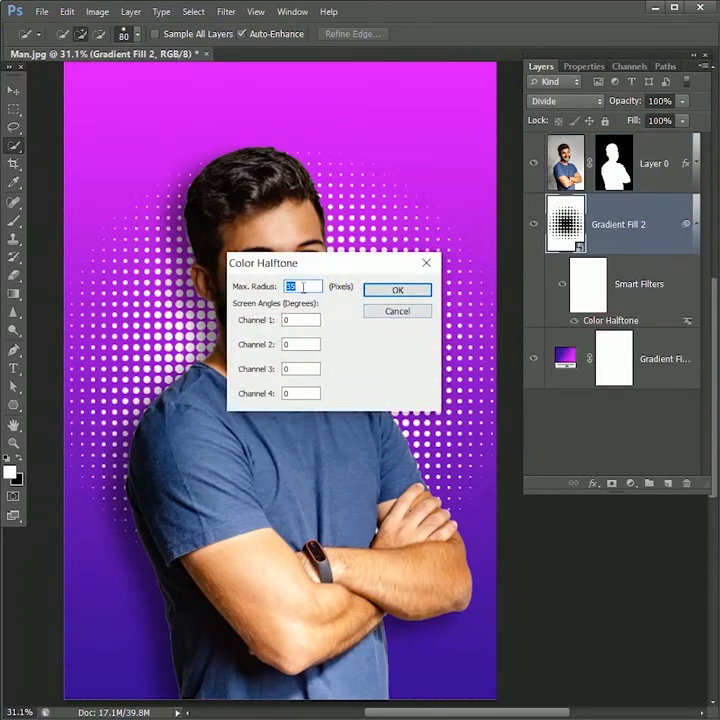
left_click(396, 288)
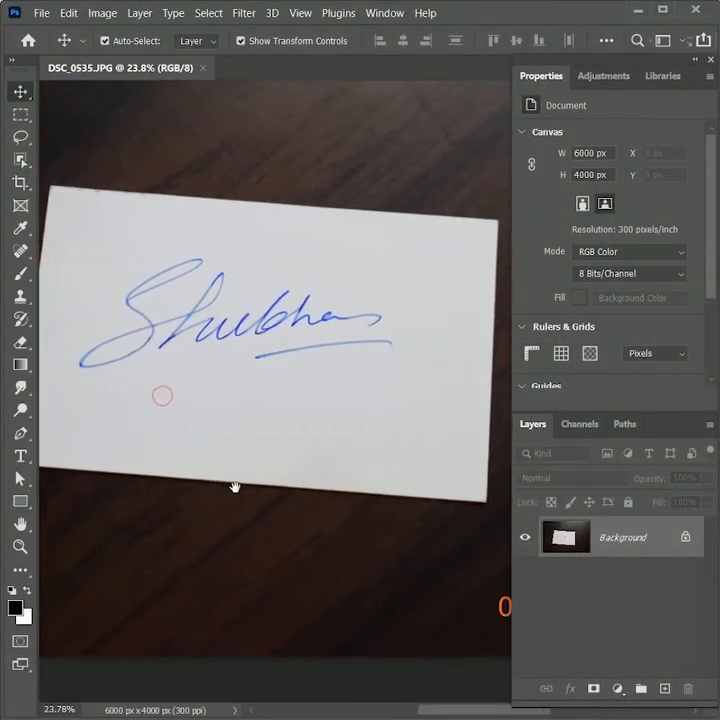
Crop to the card, whiten the paper with Curves, and Ctrl-click a channel to select it
left_click(20, 182)
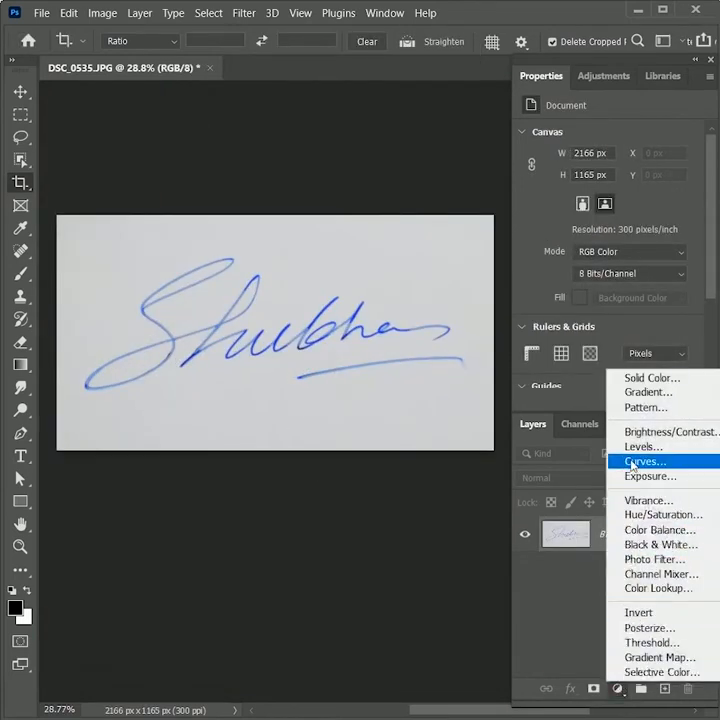
left_click(644, 460)
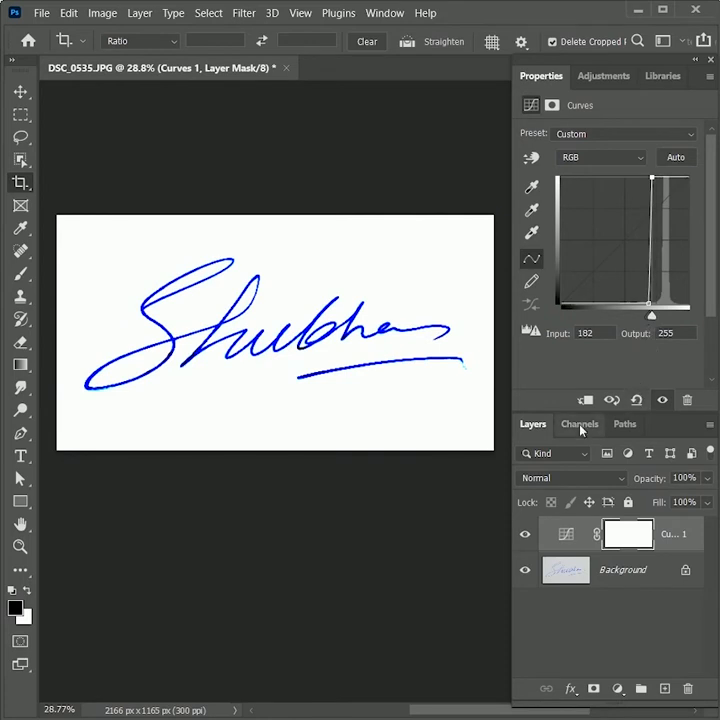
left_click(580, 424)
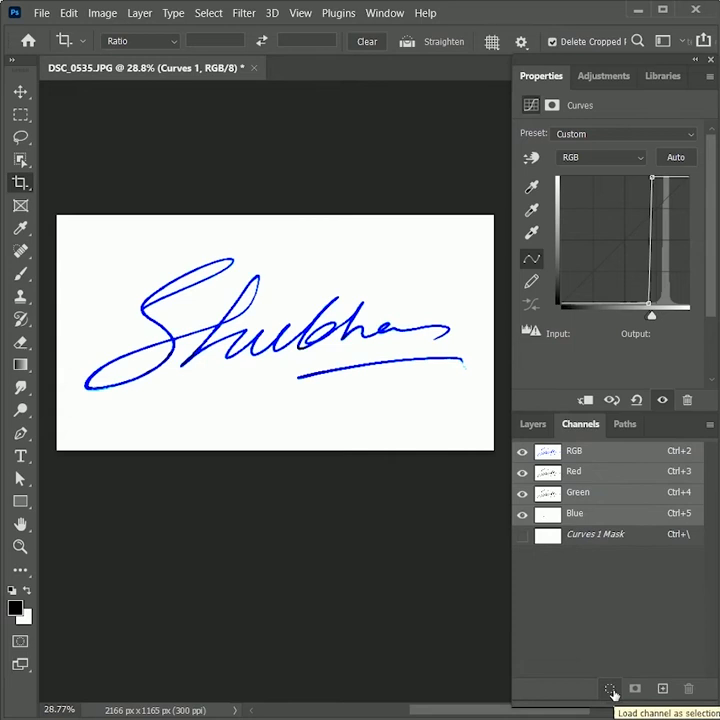
left_click(608, 688)
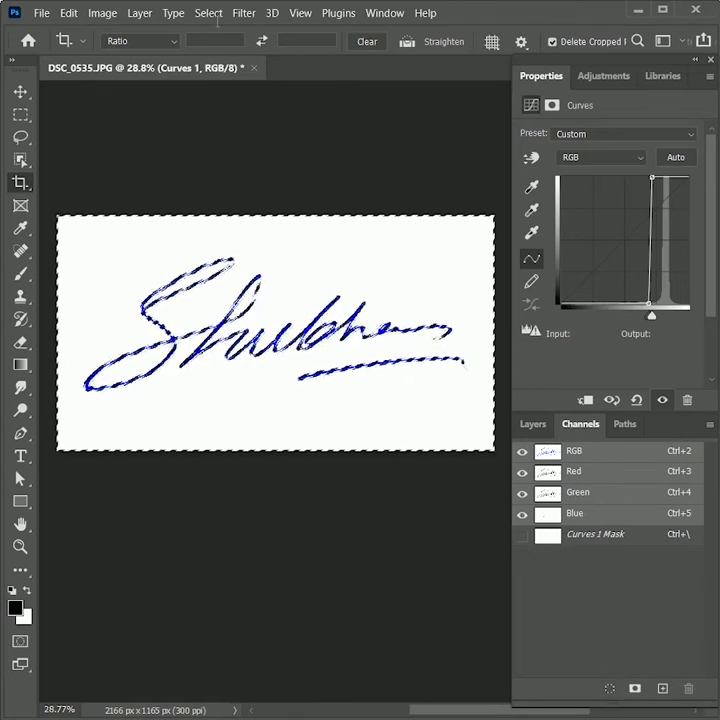
Inverse the selection to the signature strokes and mask away everything else
left_click(208, 12)
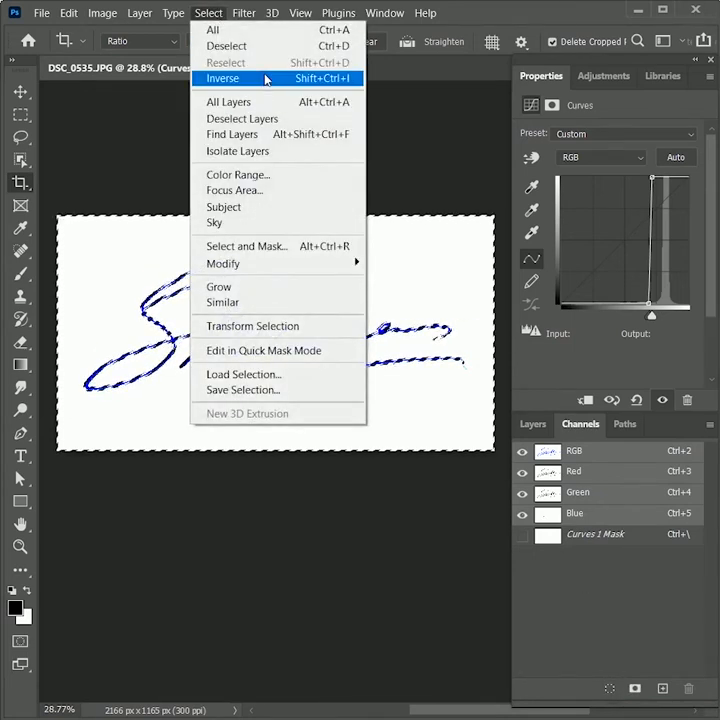
left_click(224, 78)
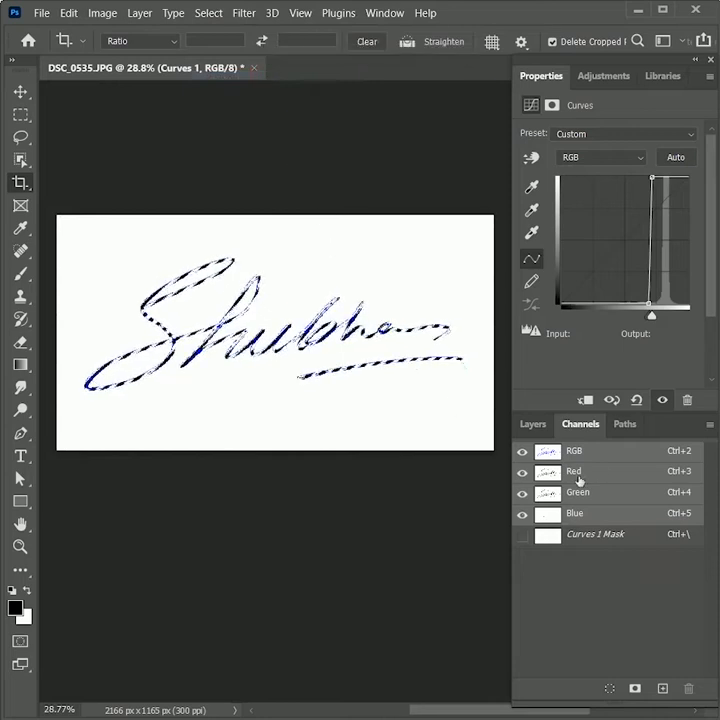
left_click(624, 424)
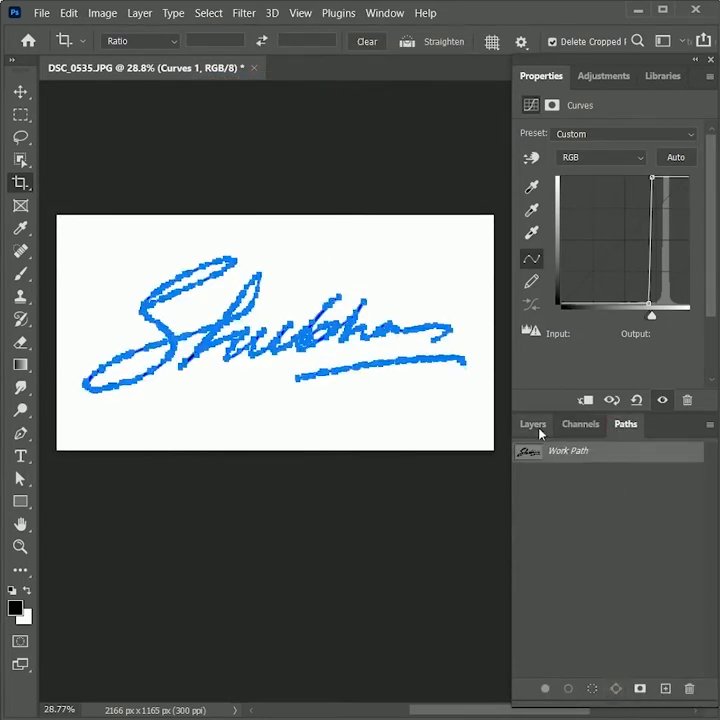
left_click(532, 424)
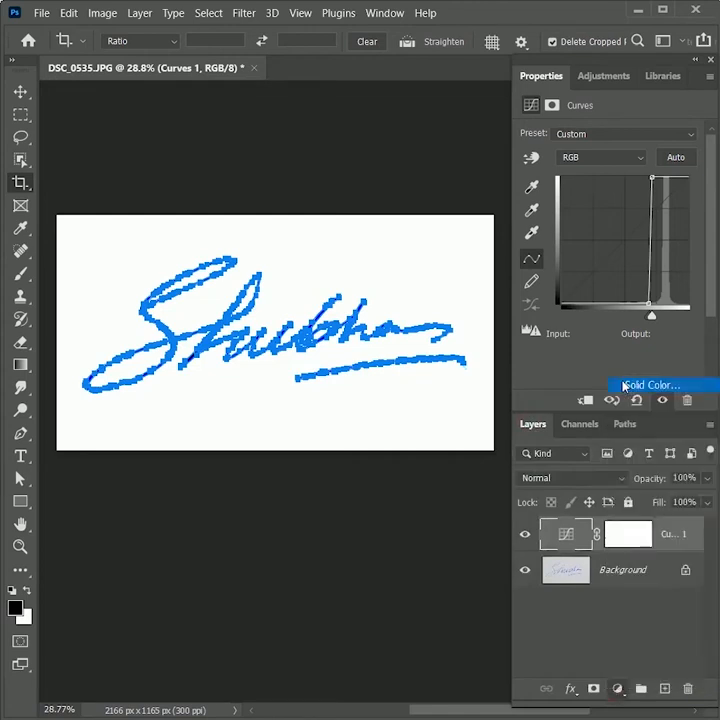
left_click(648, 384)
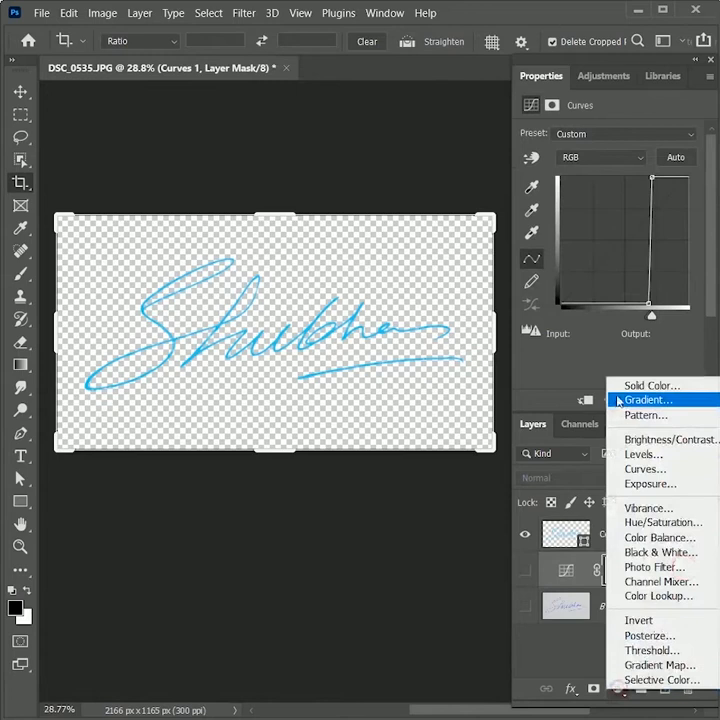
Add a blue Solid Color fill layer to colour the signature
left_click(652, 384)
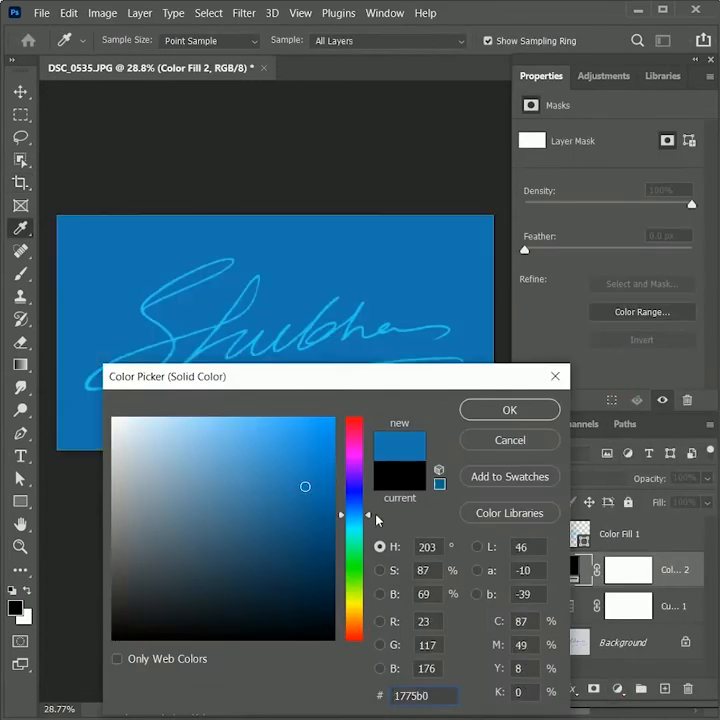
left_click(510, 408)
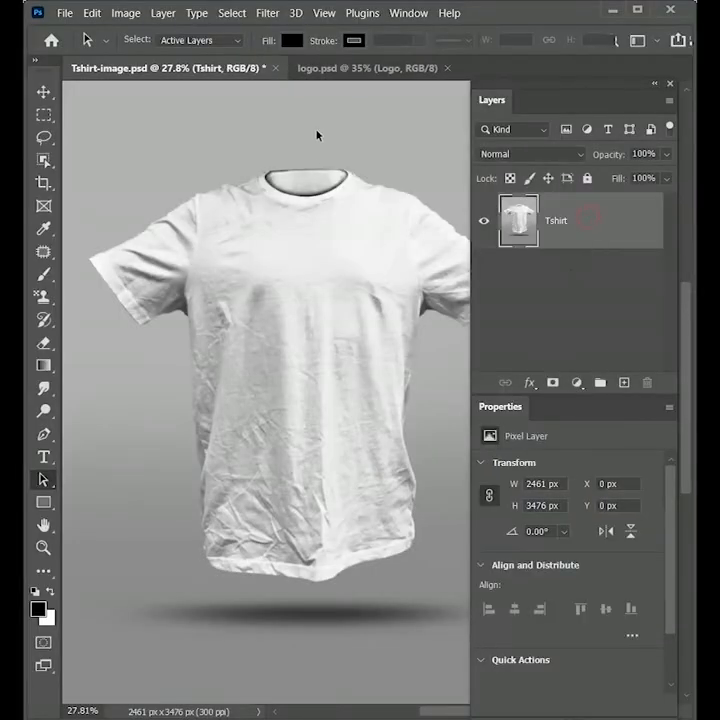
Duplicate the Tshirt layer and give the copy a 2 px Gaussian Blur
left_click(364, 68)
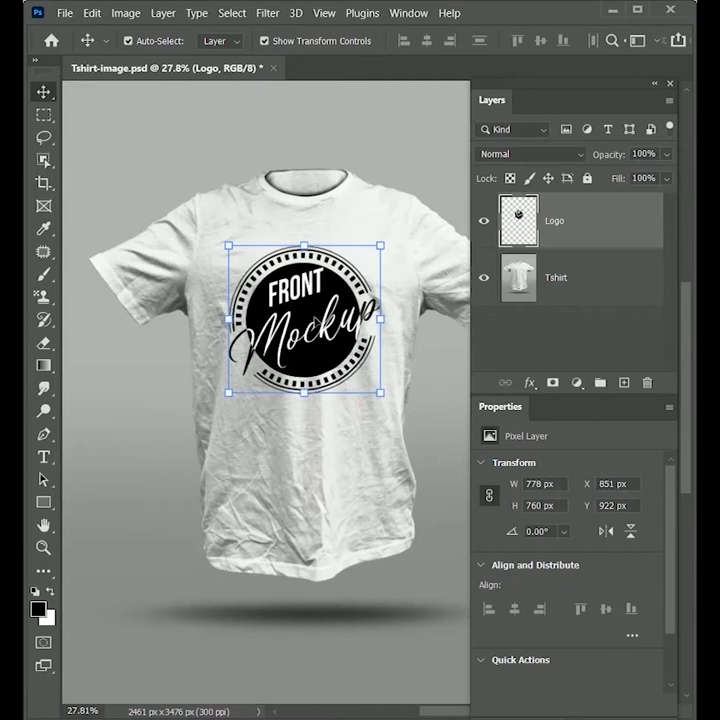
left_click(576, 276)
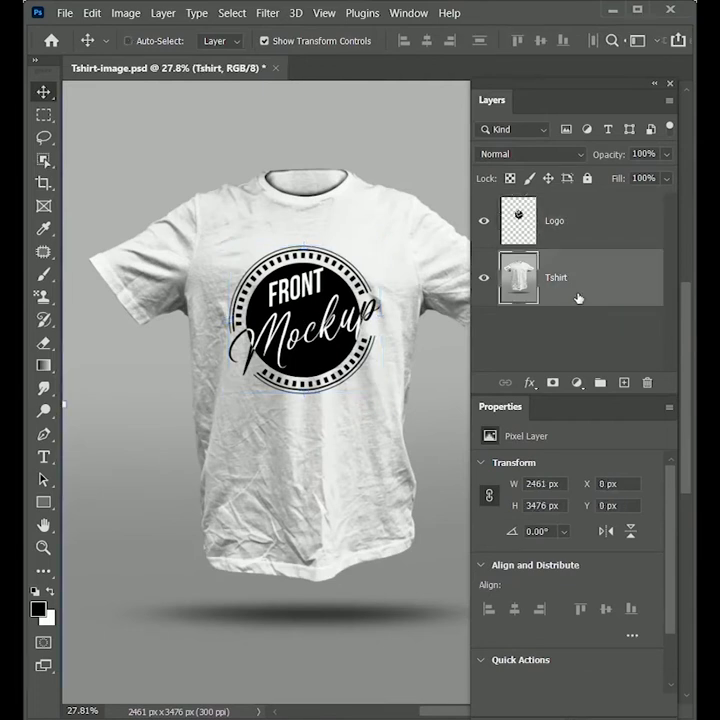
key("ctrl+j")
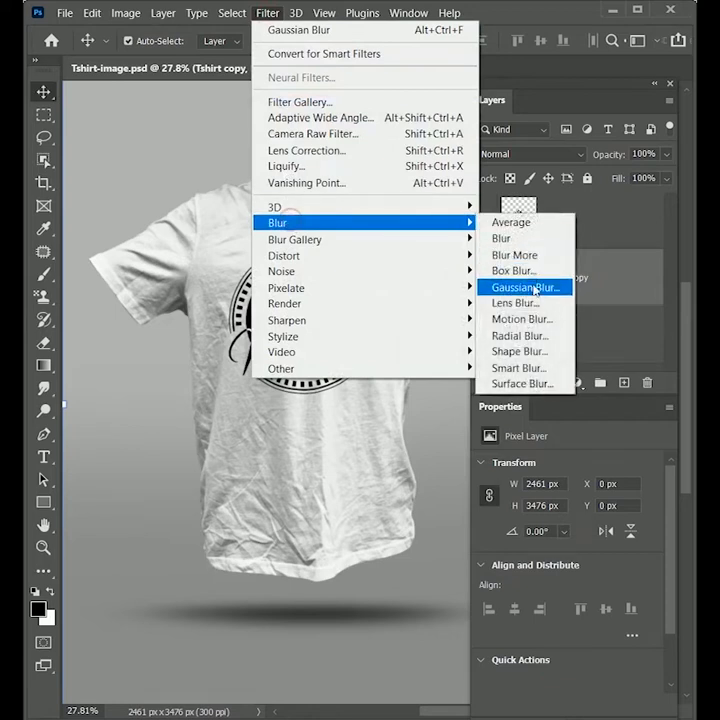
left_click(524, 288)
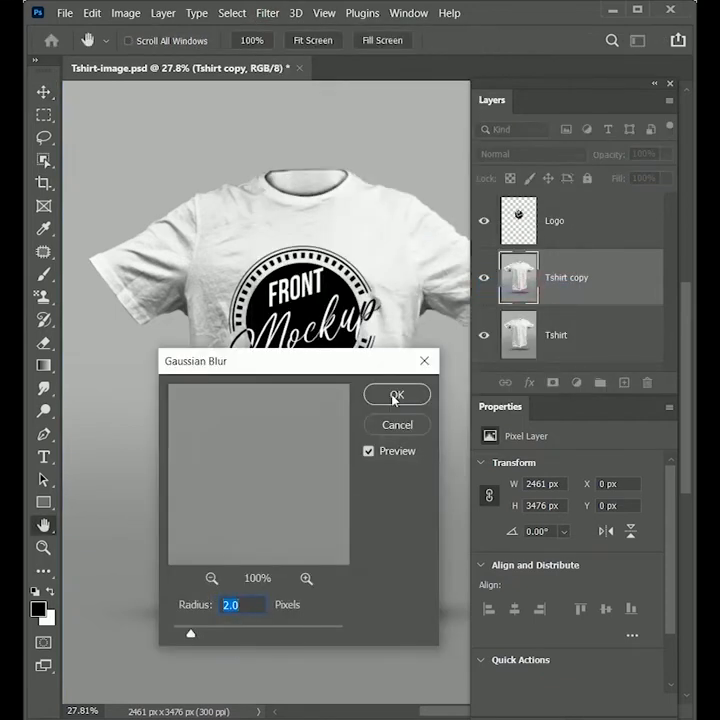
left_click(396, 392)
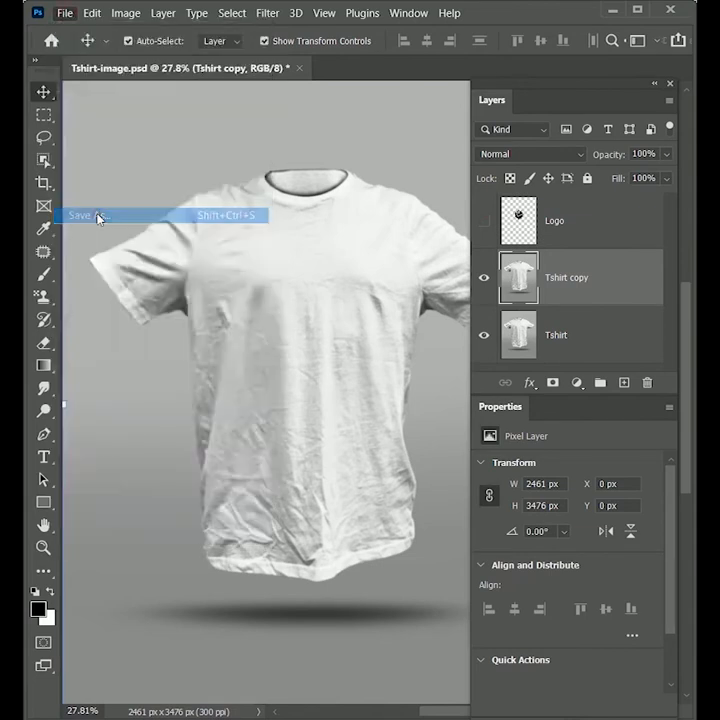
Save the blurred copy as 'Tshirt-image-Displacement-map.psd'
left_click(82, 216)
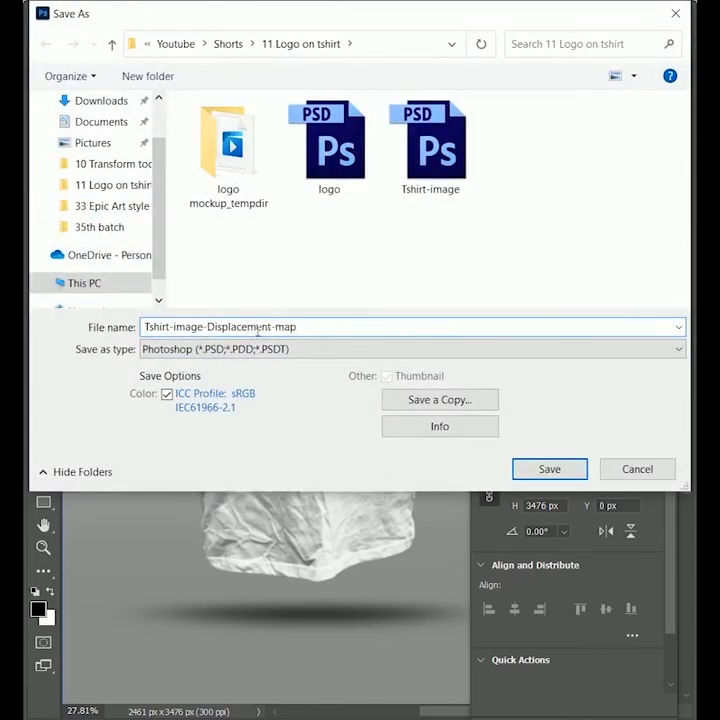
left_click(548, 468)
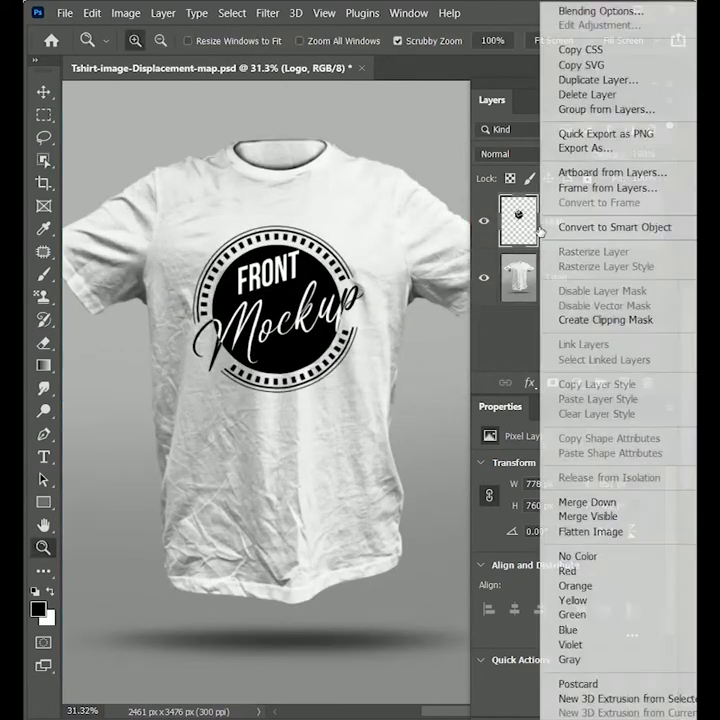
Convert the Logo layer to a smart object and displace it with the saved shirt map PSD
left_click(614, 228)
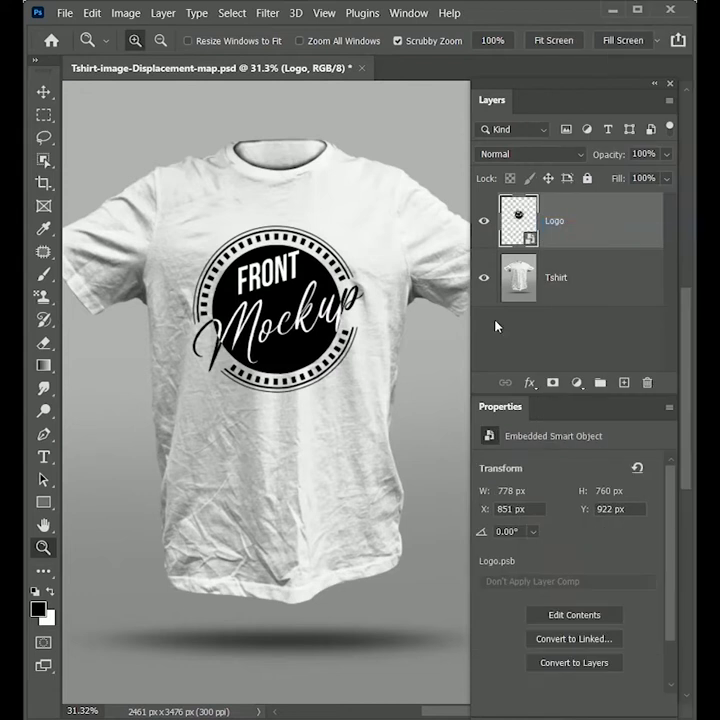
left_click(268, 12)
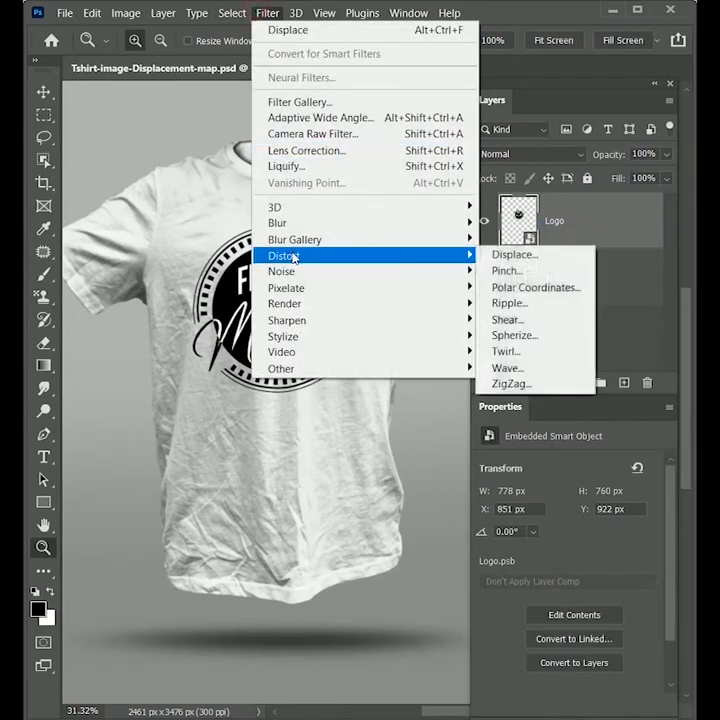
left_click(514, 254)
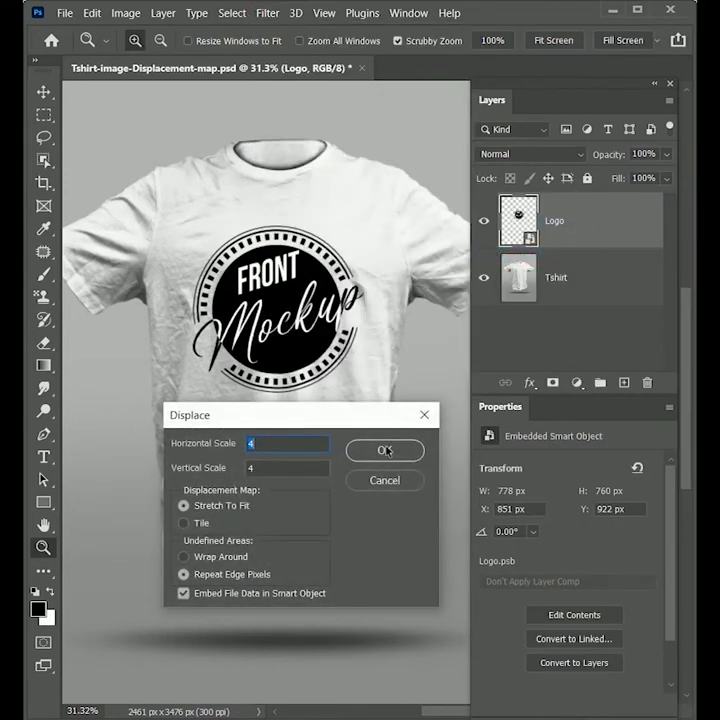
left_click(384, 450)
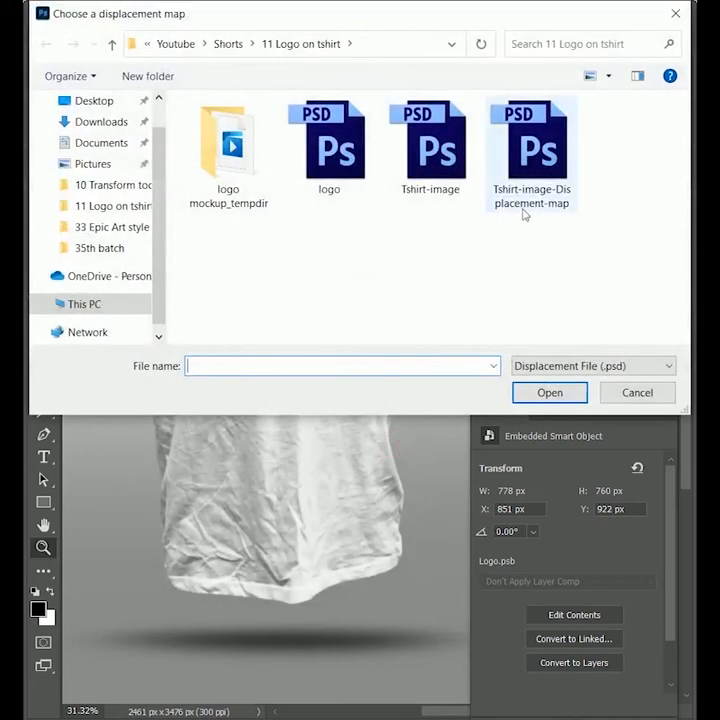
left_click(548, 392)
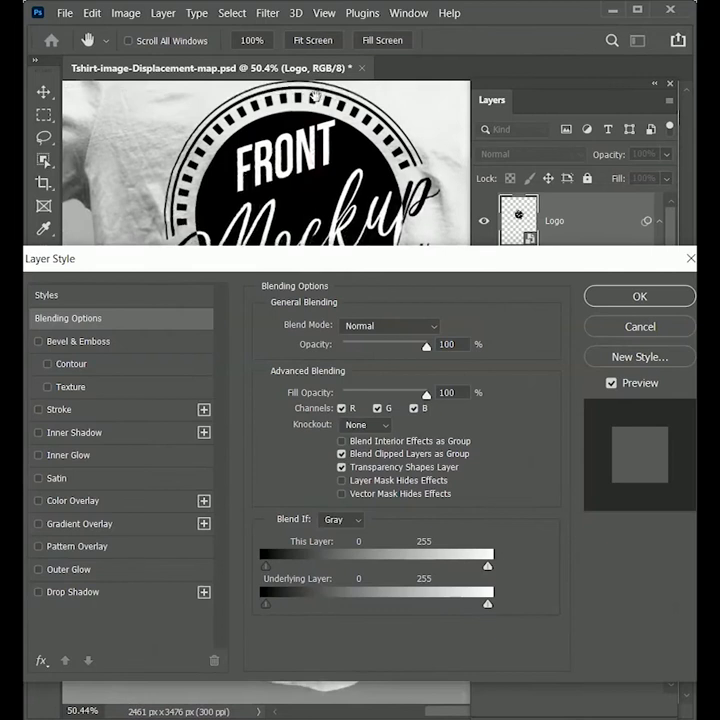
Split the Underlying Layer white slider to 236/255 and set the logo opacity to 90%
triple_click(448, 344)
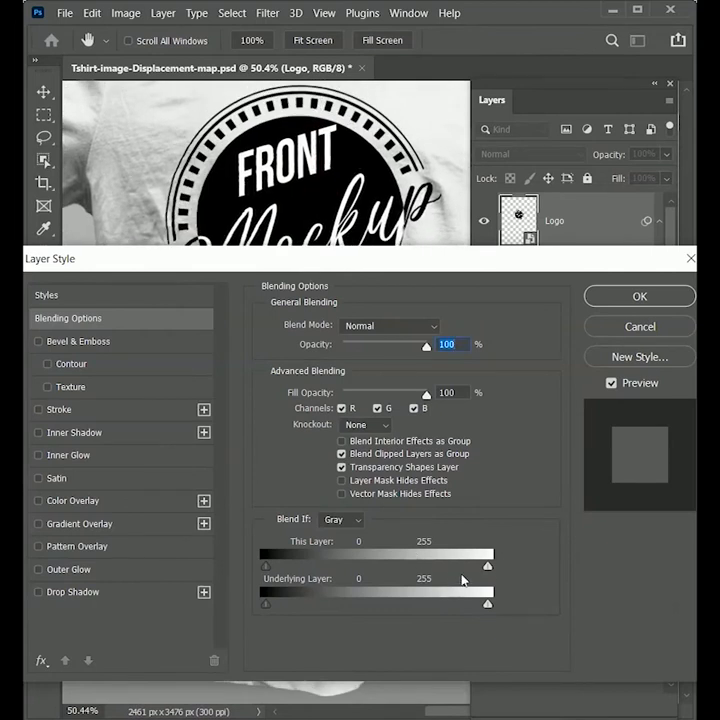
left_click_drag(488, 604, 482, 608)
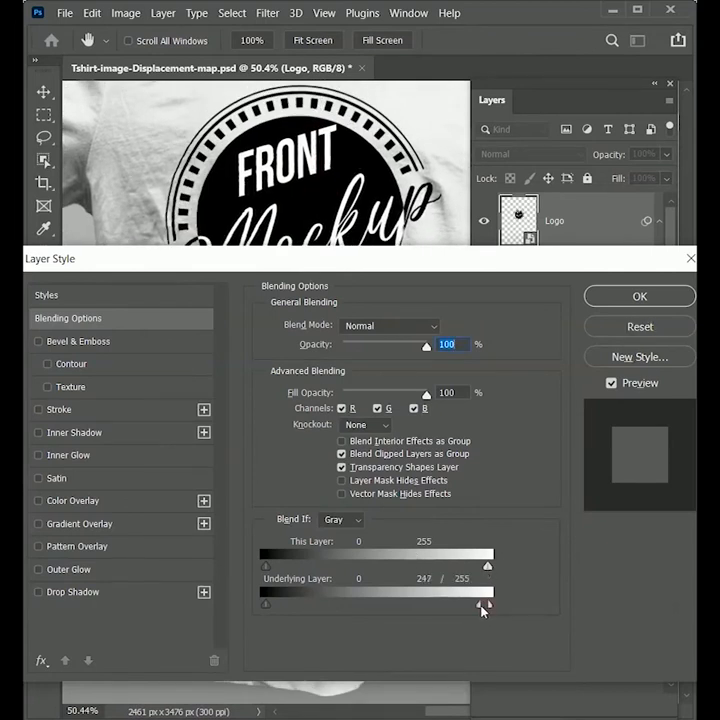
left_click_drag(488, 604, 464, 604)
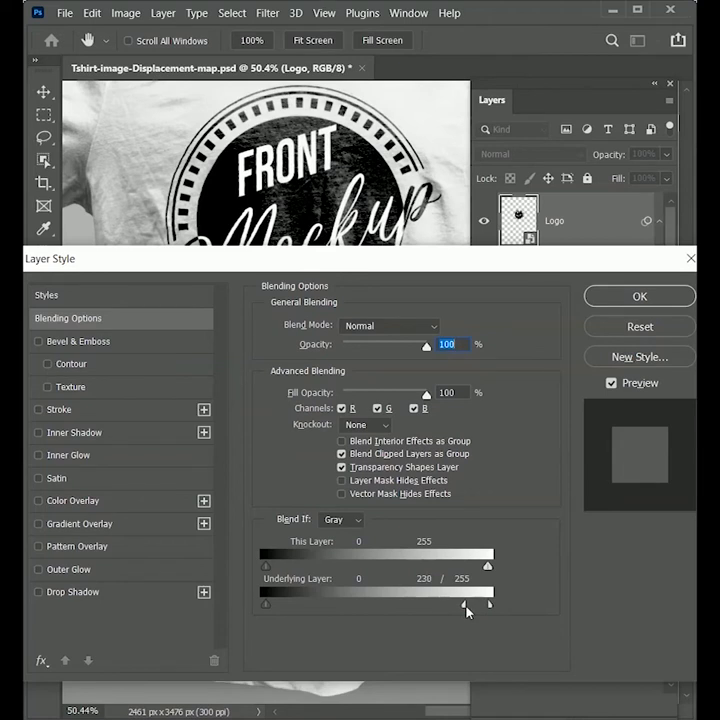
left_click_drag(414, 344, 408, 344)
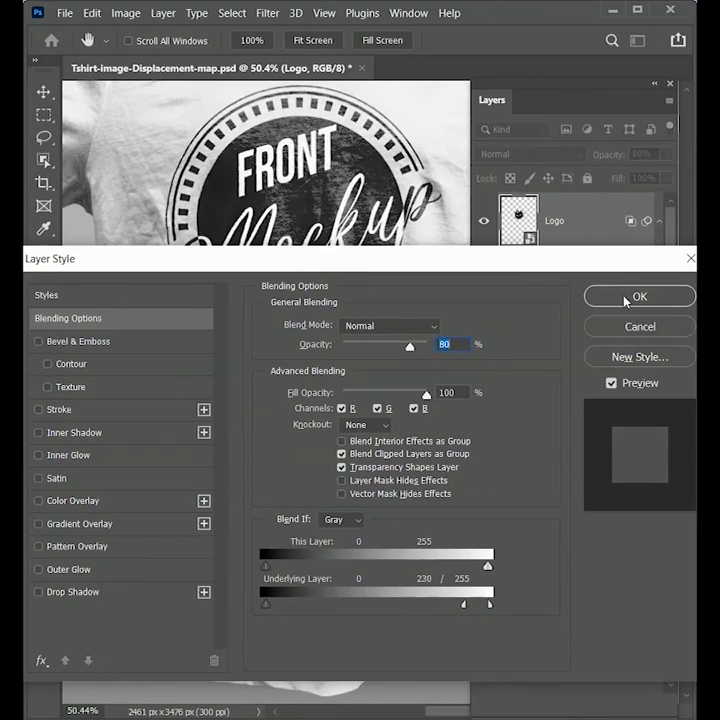
left_click(640, 296)
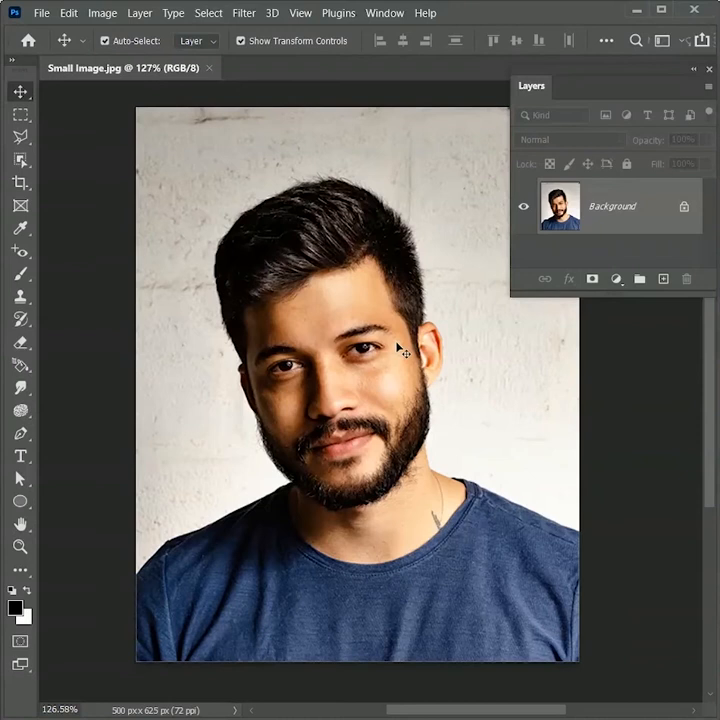
Resize the portrait via Image Size to 2083 × 2604 px at 300 ppi
left_click(102, 12)
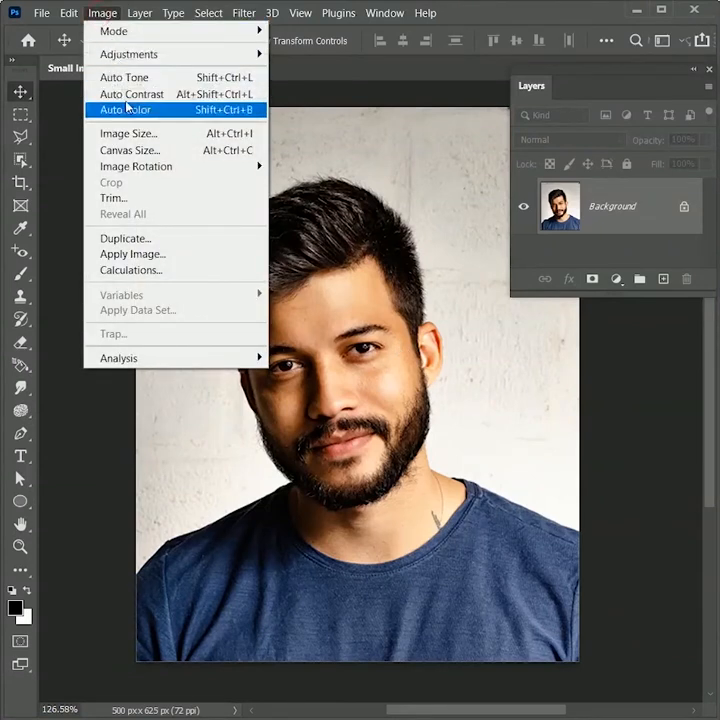
left_click(128, 132)
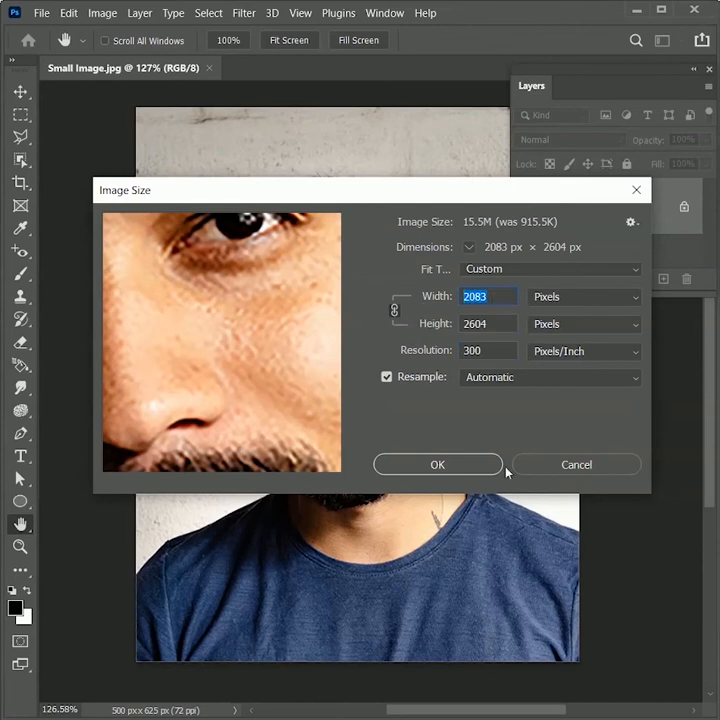
left_click(436, 464)
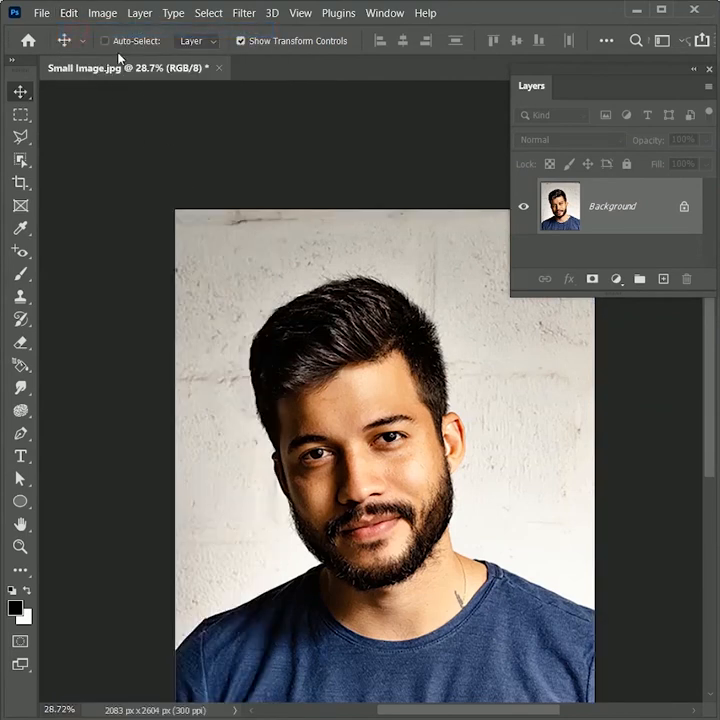
left_click(68, 12)
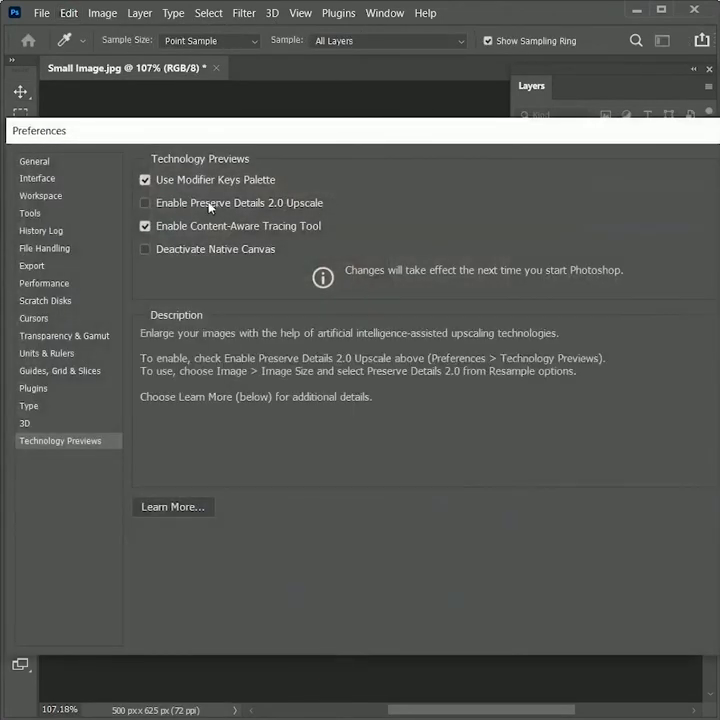
Enable Preserve Details 2.0 in Technology Previews and resample the portrait with it at 58% noise reduction
left_click(144, 202)
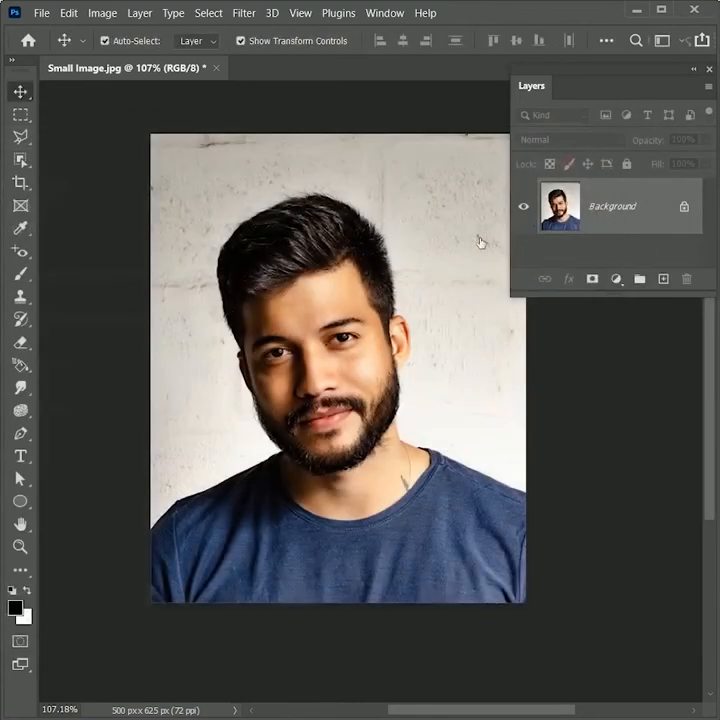
left_click(102, 12)
type("300")
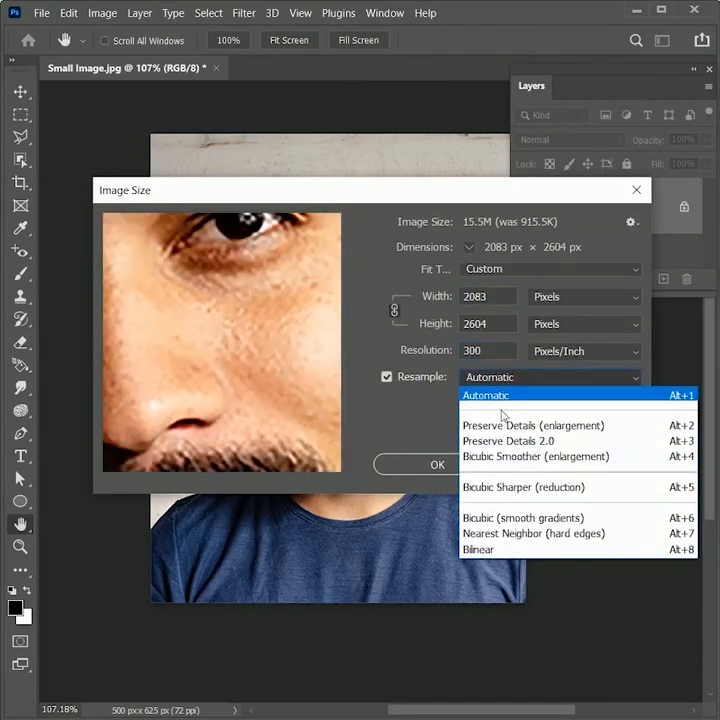
left_click(508, 440)
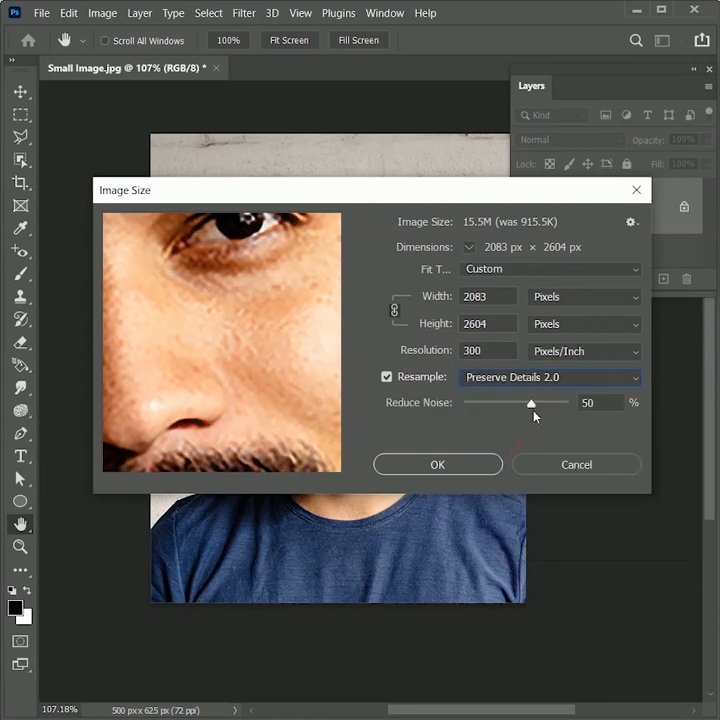
left_click_drag(532, 402, 464, 402)
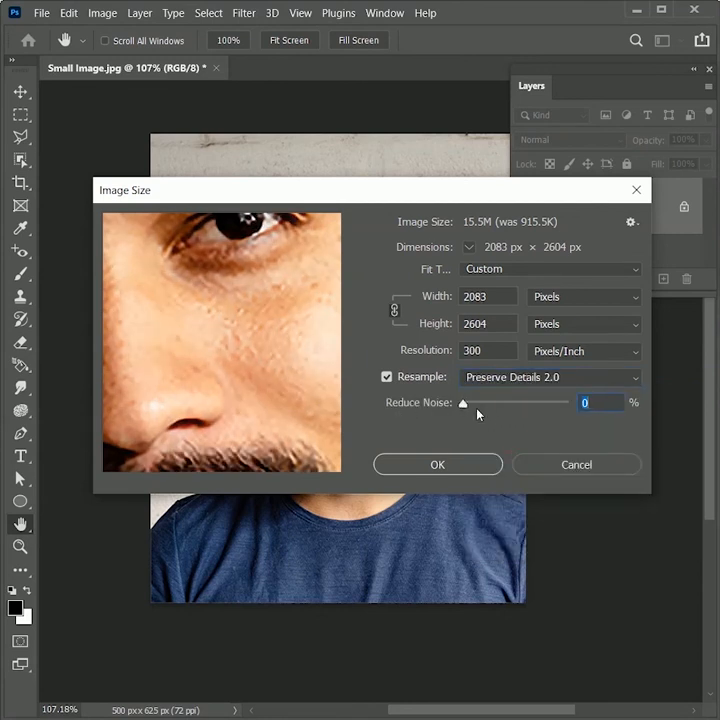
left_click_drag(464, 402, 568, 402)
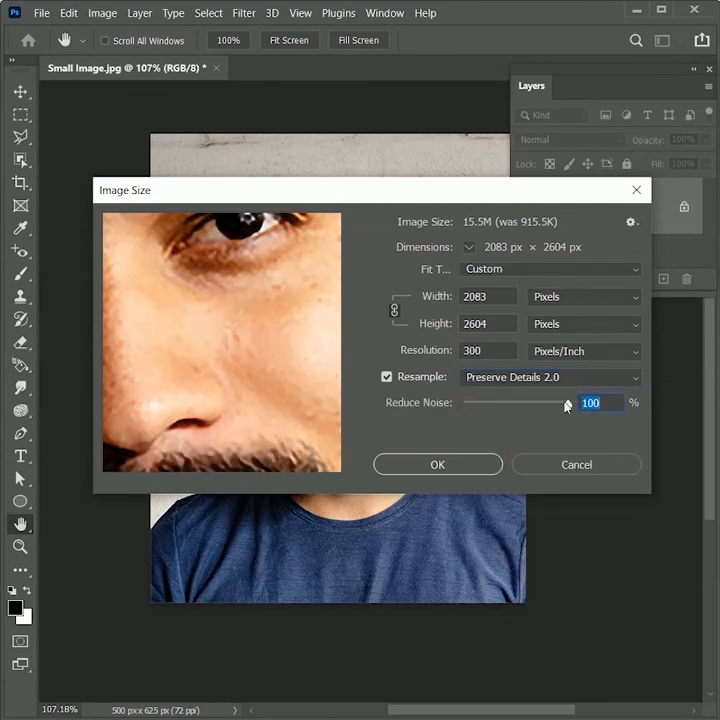
left_click_drag(568, 404, 532, 404)
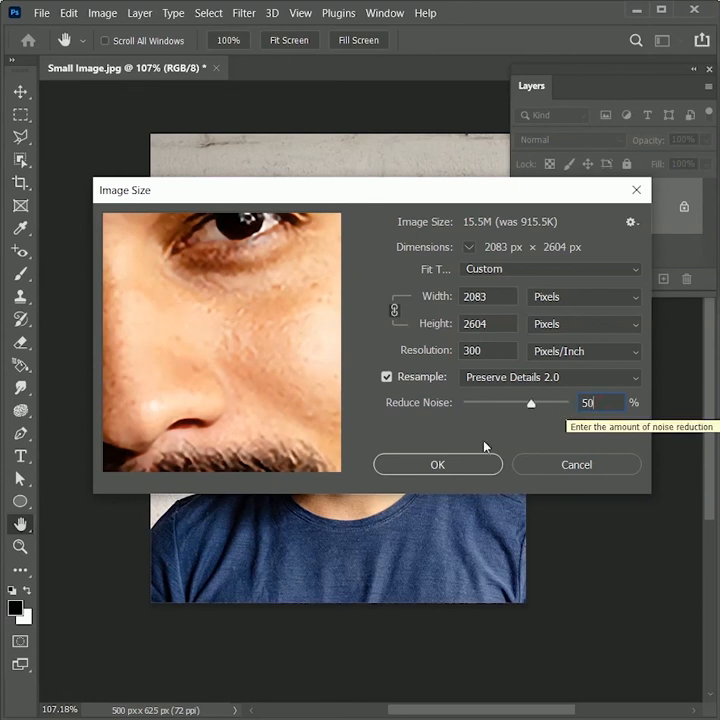
left_click(436, 464)
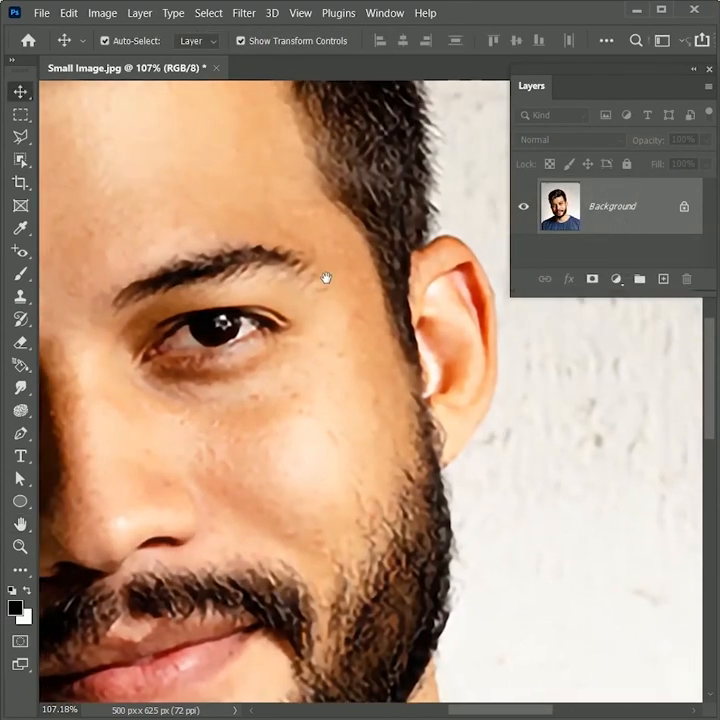